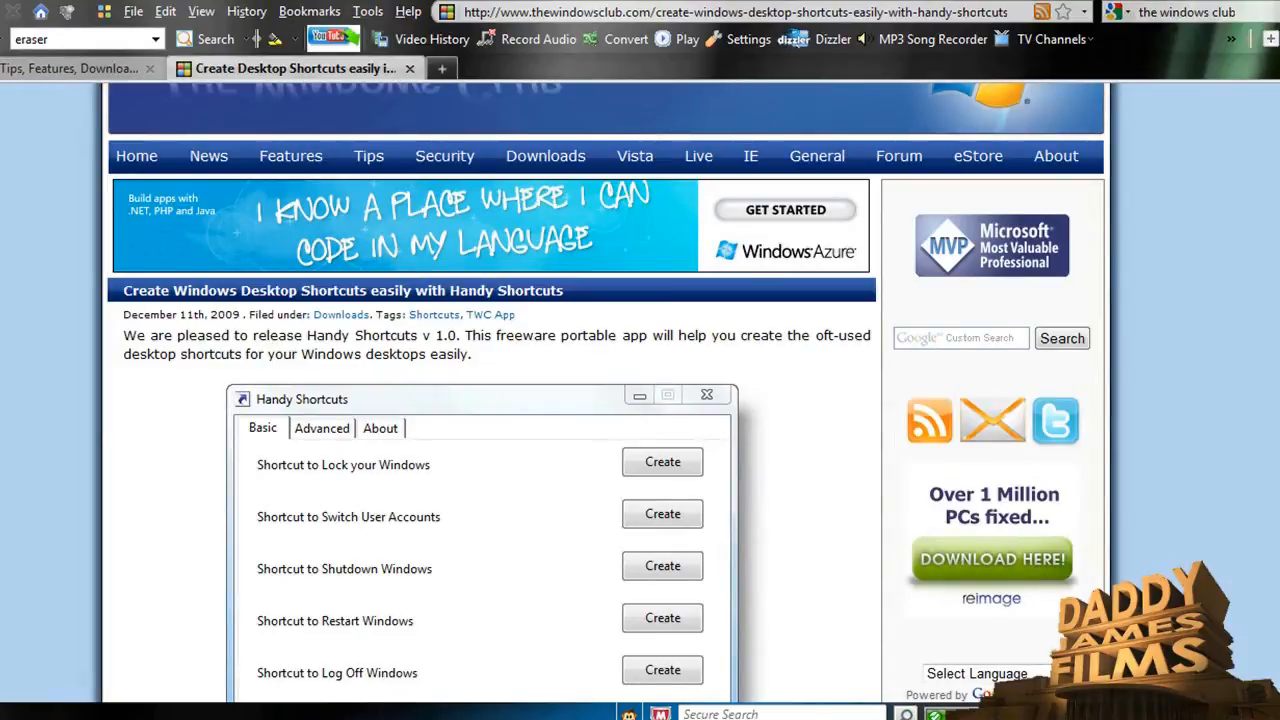
mouse_move(463, 458)
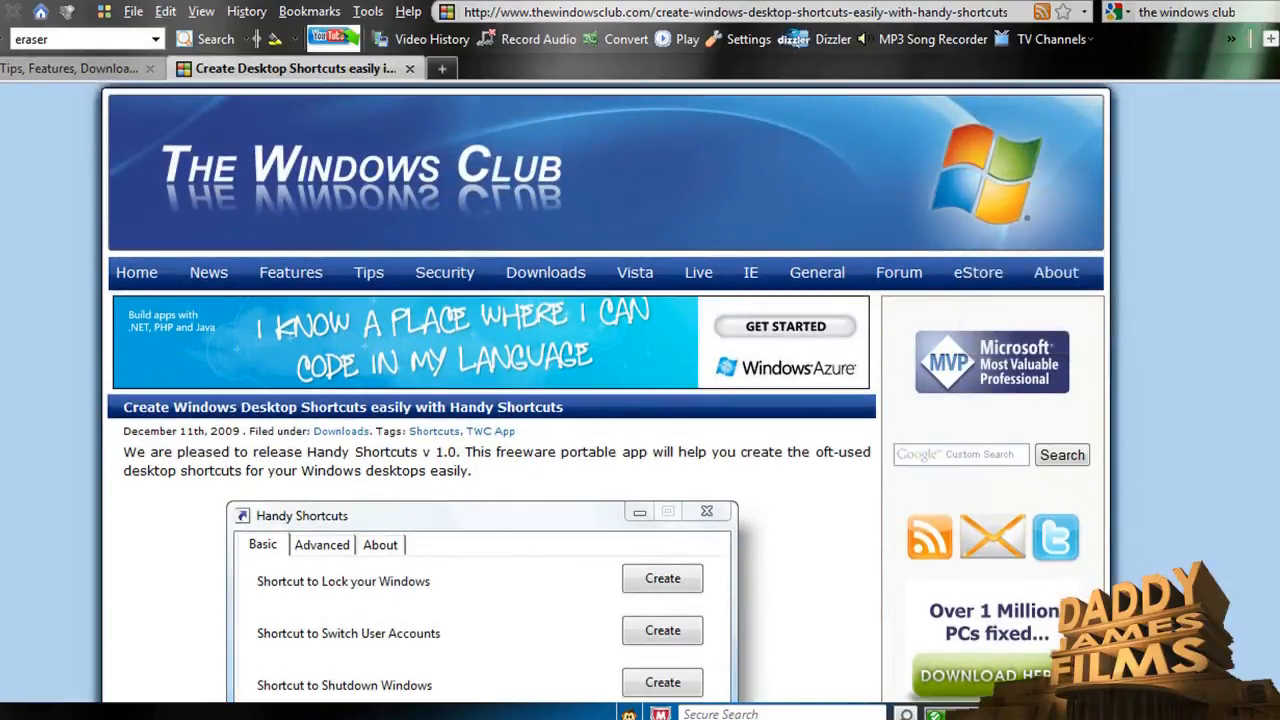
Scroll the Handy Shortcuts article down to its download icon.
scroll("down", 3)
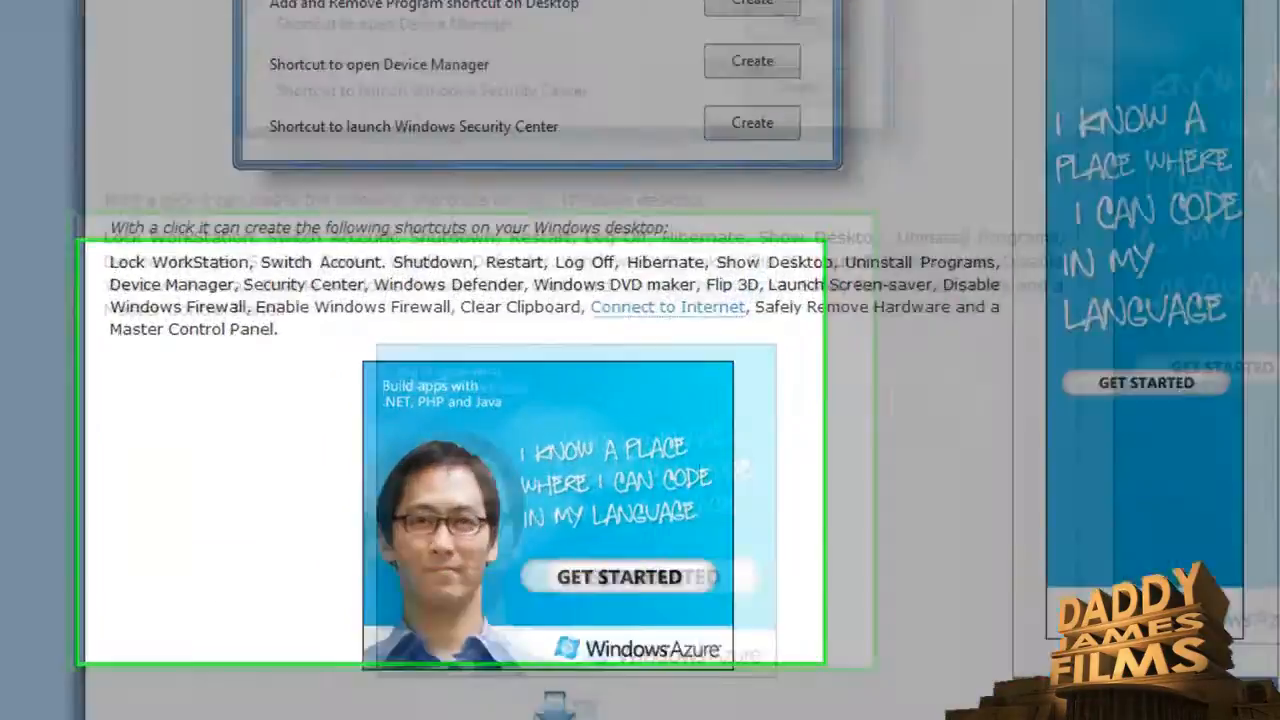
scroll("down", 3)
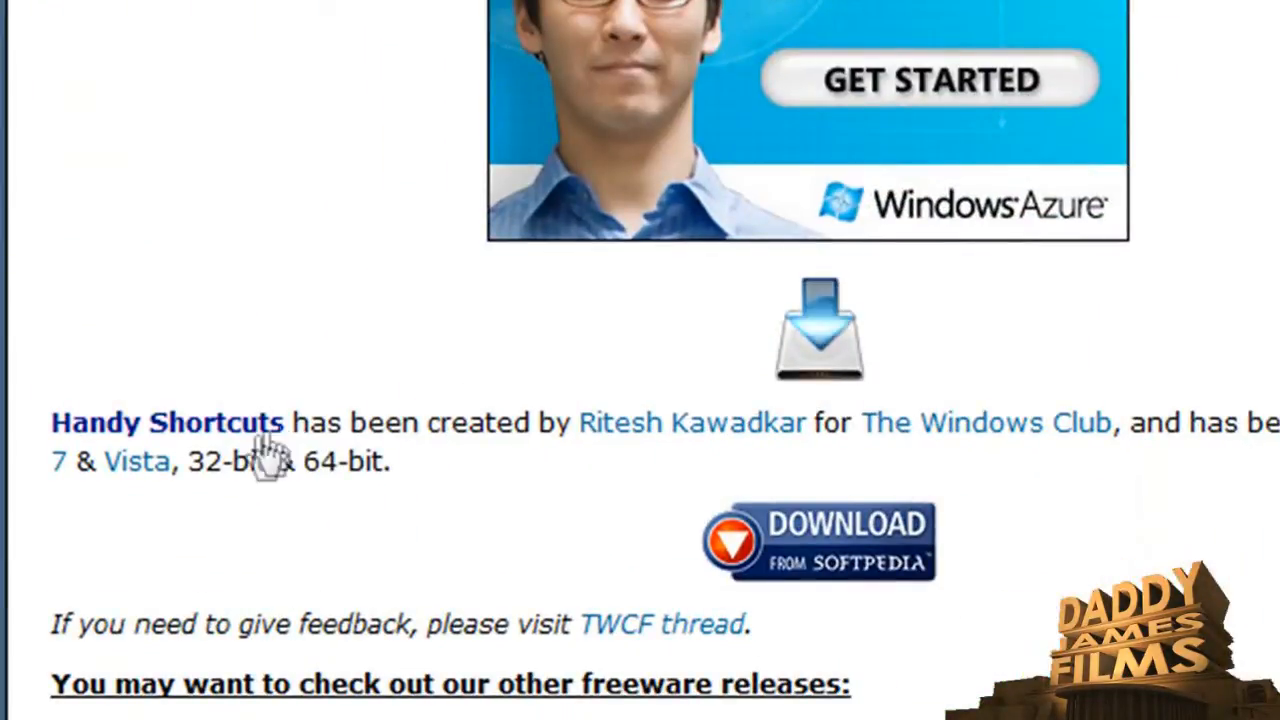
mouse_move(818, 320)
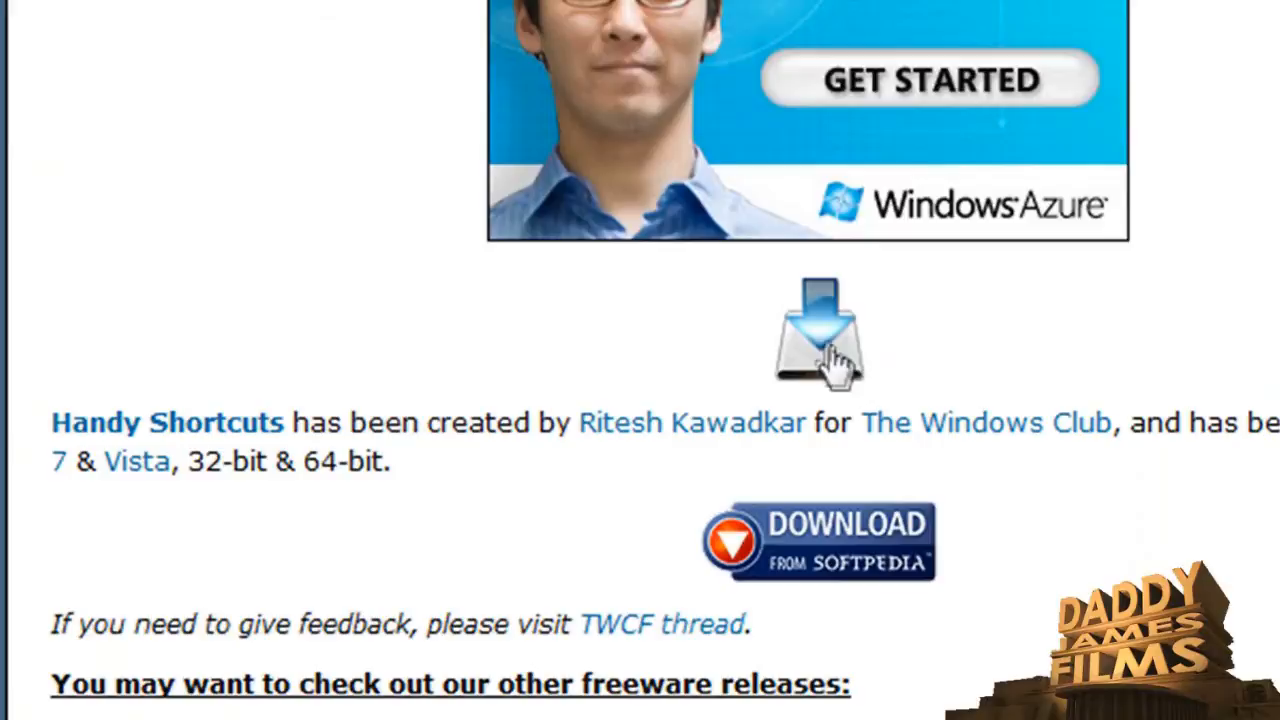
Save HandyShortcuts.zip to the desktop and close the Downloads window.
left_click(818, 335)
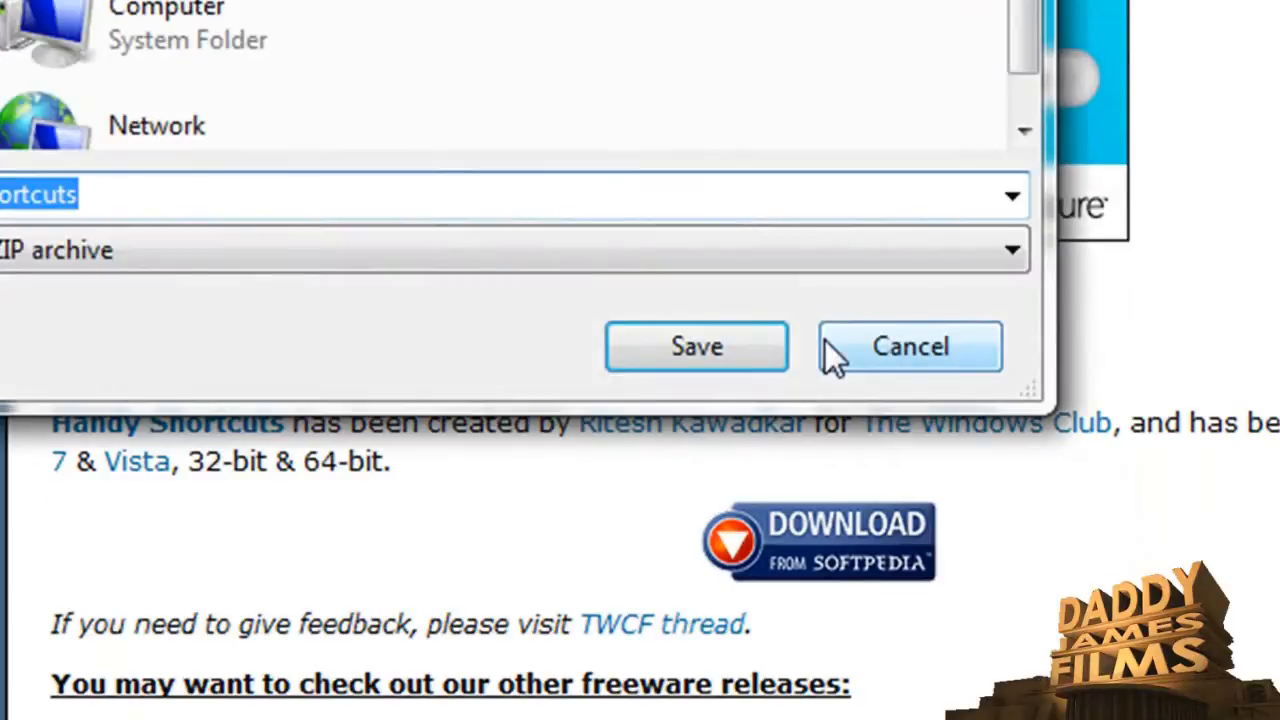
mouse_move(165, 145)
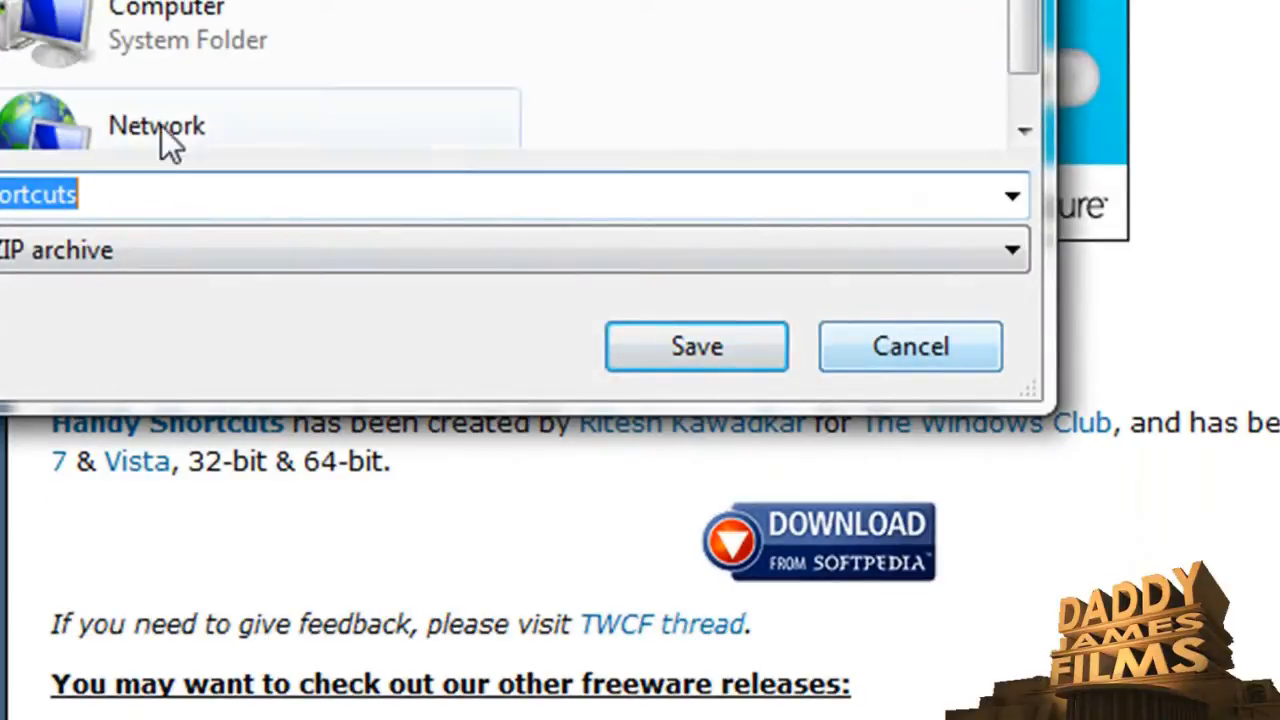
mouse_move(696, 346)
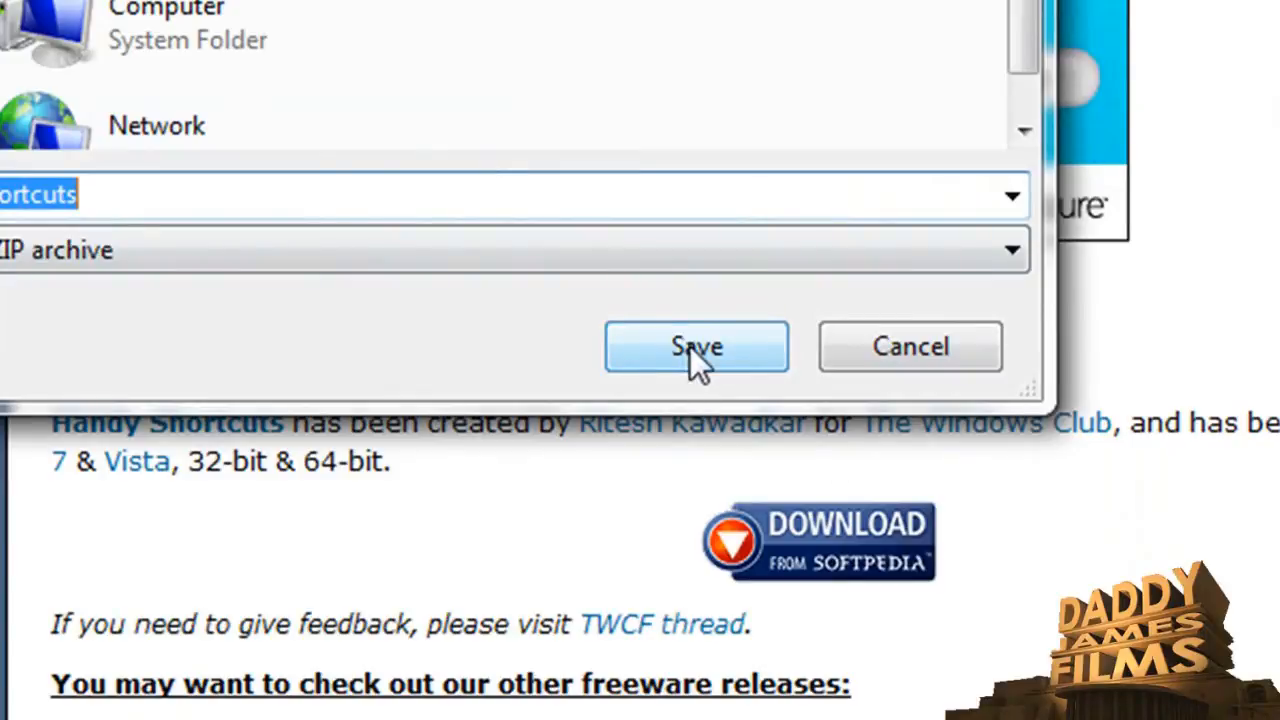
left_click(696, 346)
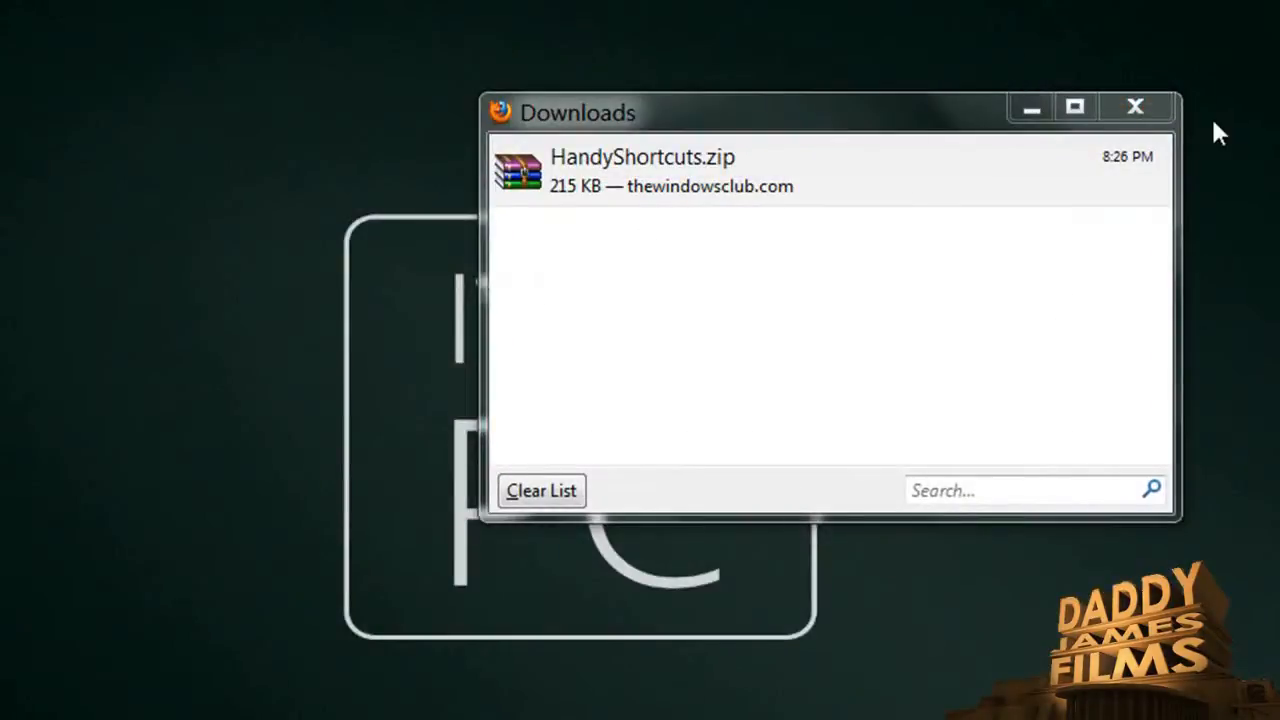
left_click(1135, 107)
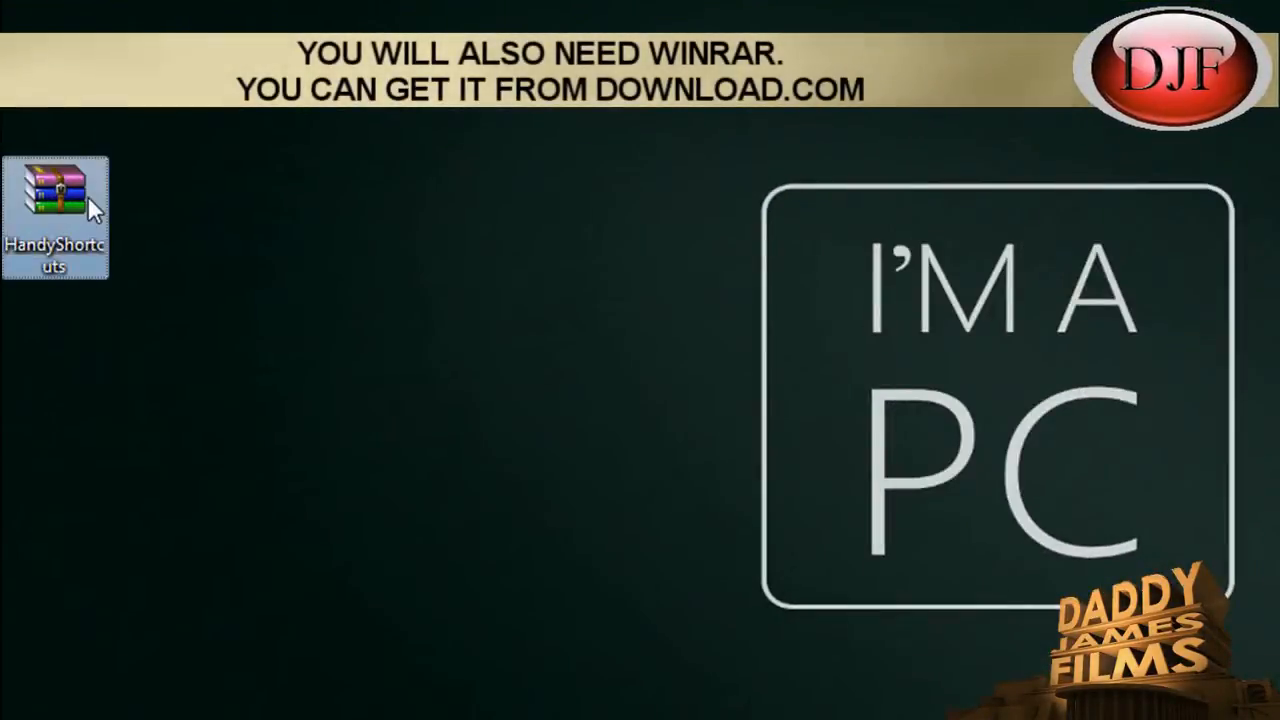
Extract HandyShortcuts.zip to a HandyShortcuts folder and open that folder.
right_click(55, 200)
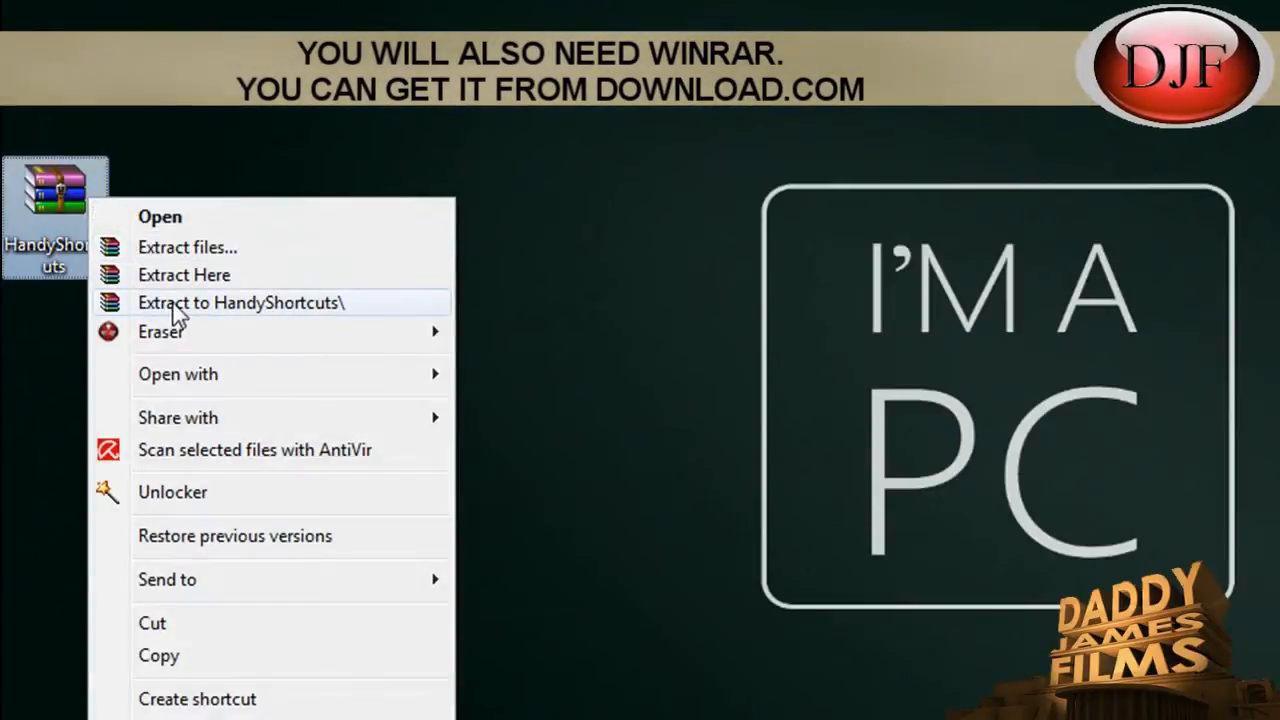
left_click(240, 302)
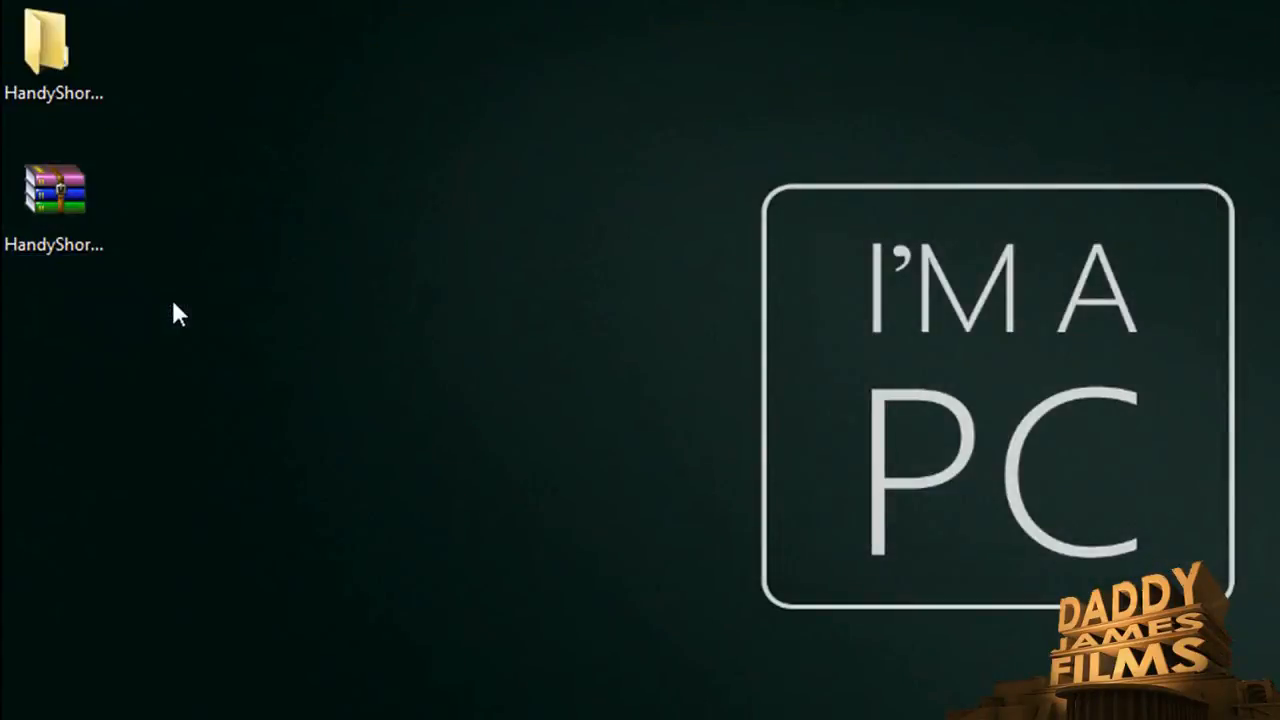
mouse_move(55, 45)
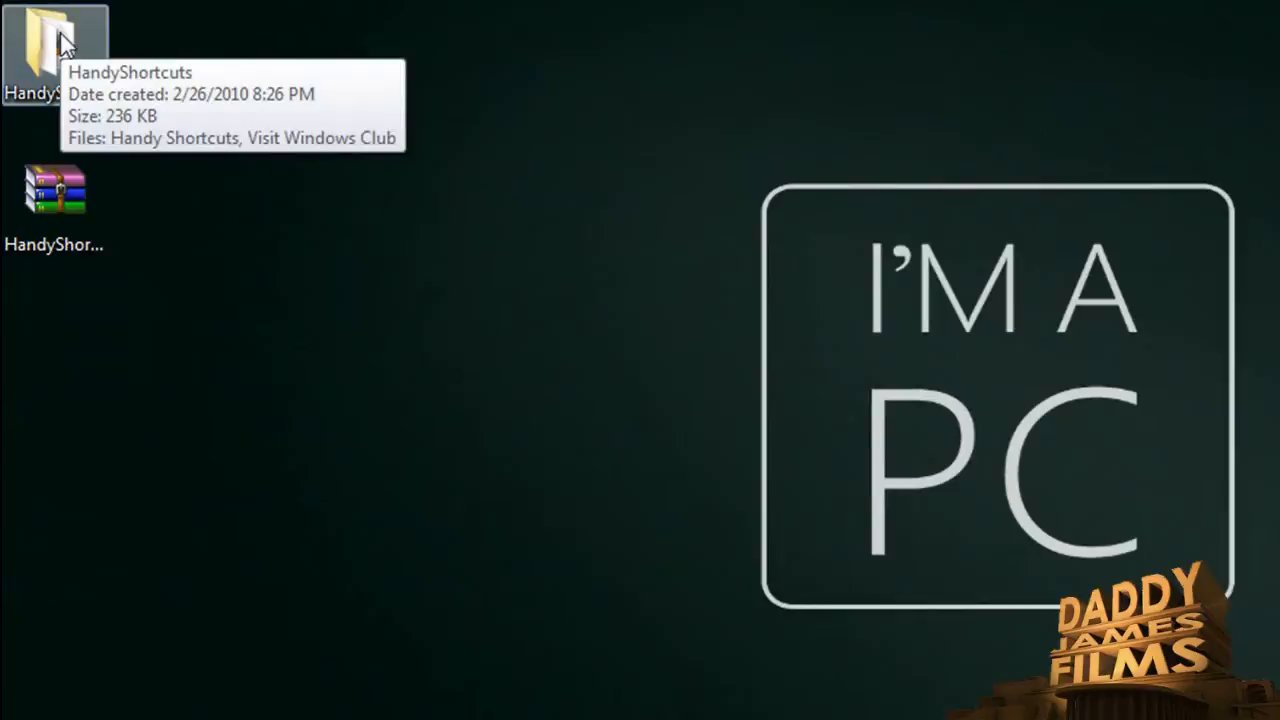
double_click(57, 40)
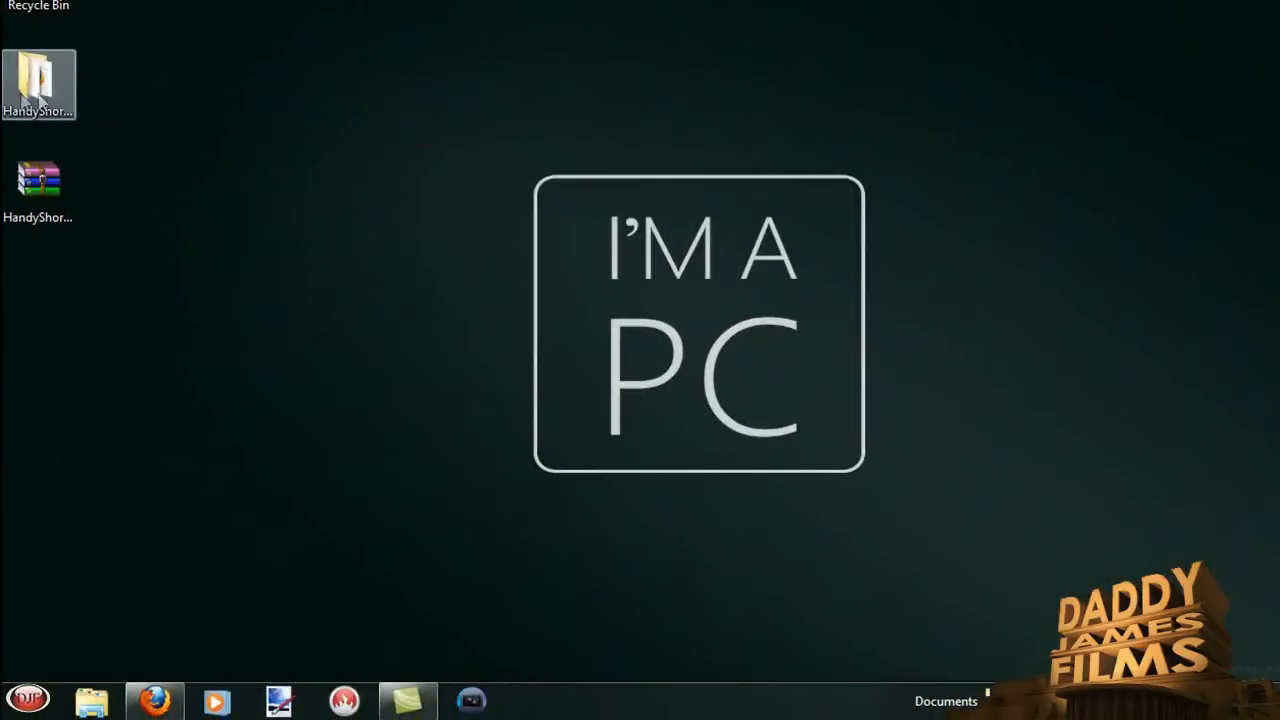
Drag the HandyShortcuts folder onto the Start button and open the Start menu.
left_click_drag(38, 85, 35, 680)
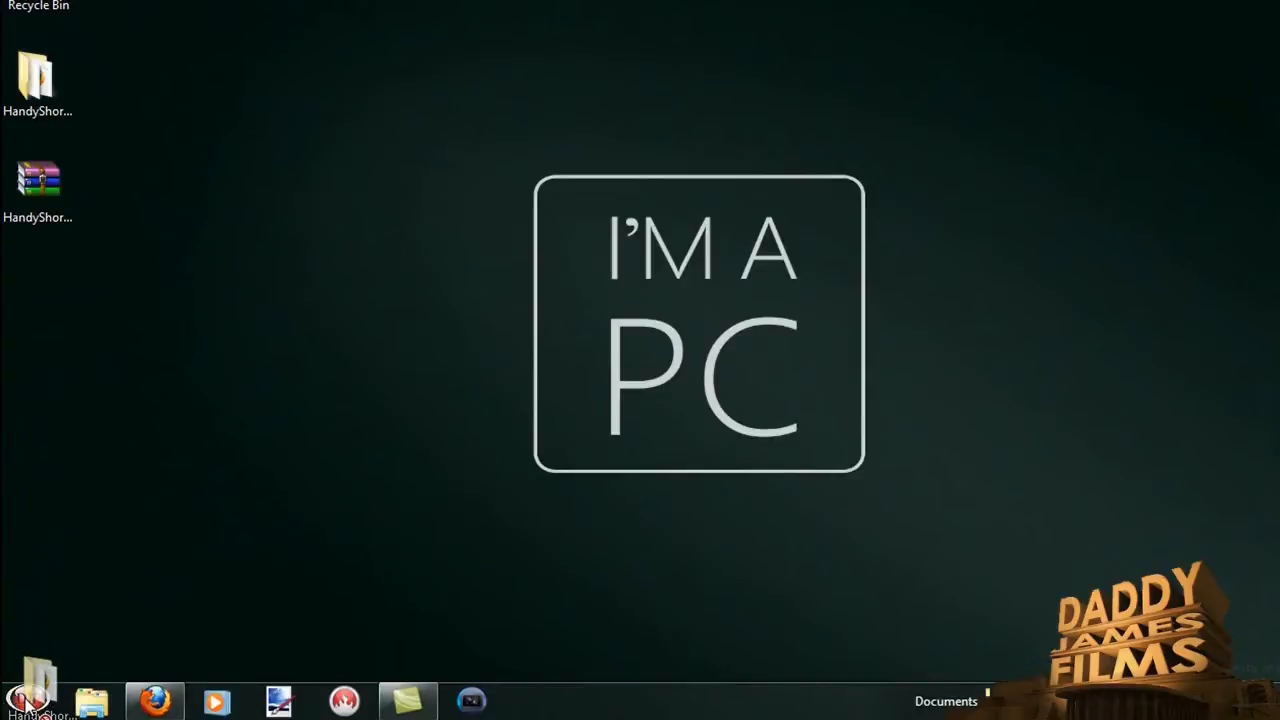
left_click(30, 697)
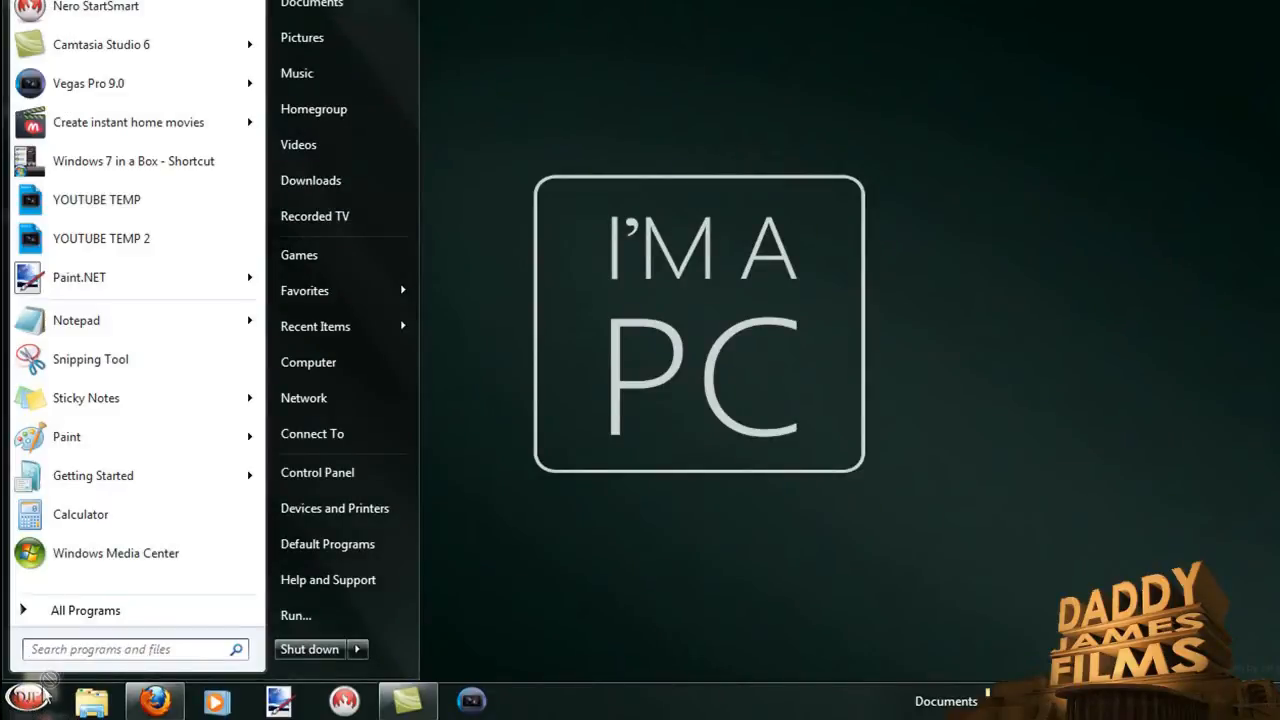
left_click(85, 610)
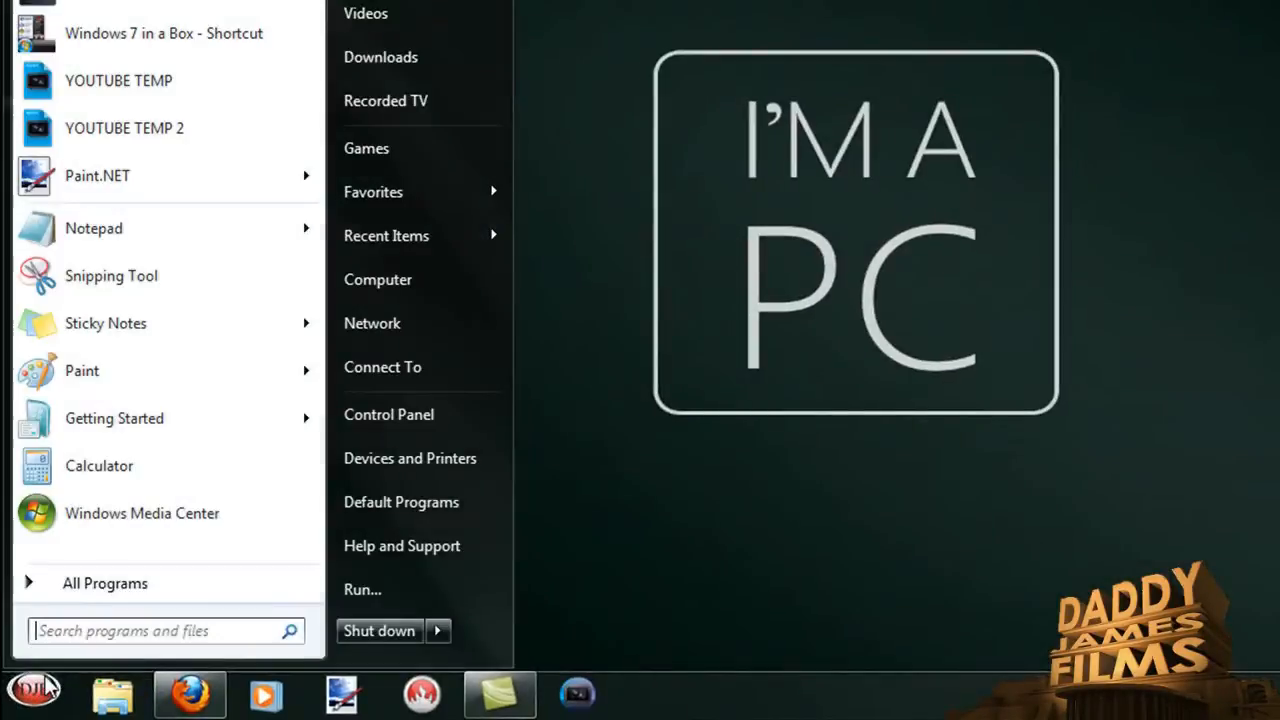
Launch Handy Shortcuts from the HandyShortcuts folder in All Programs.
left_click(105, 583)
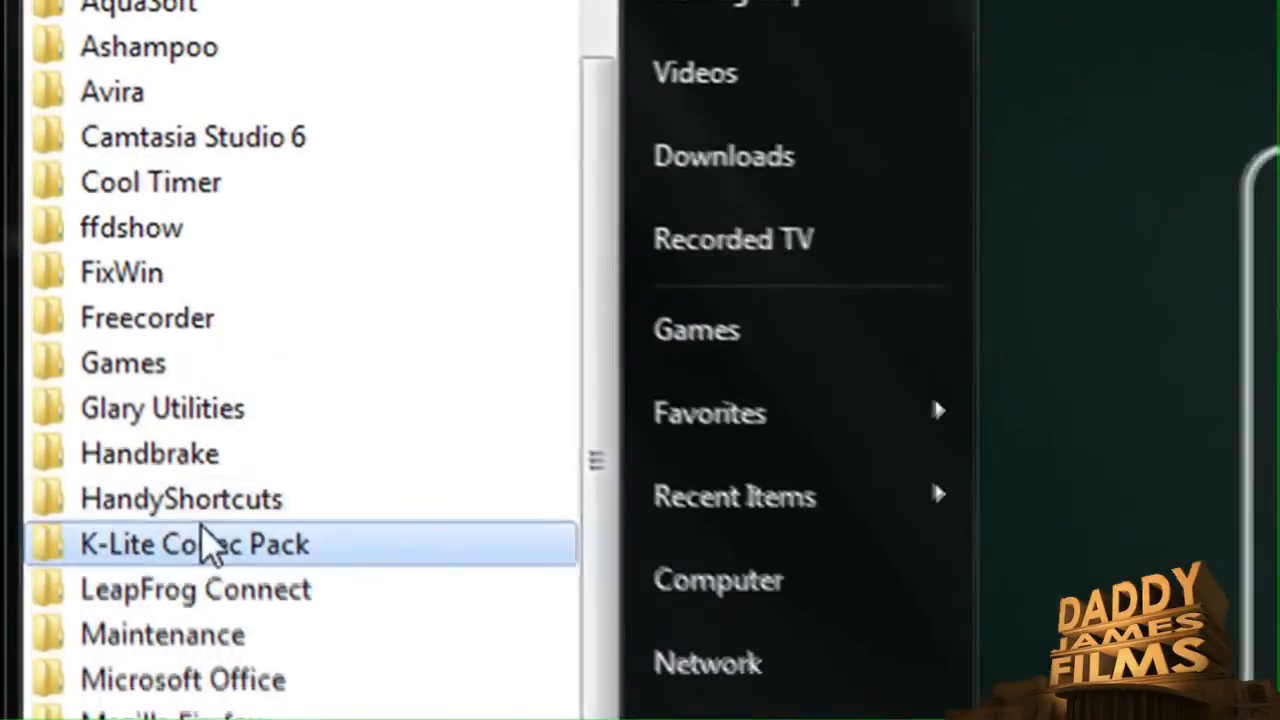
left_click(181, 499)
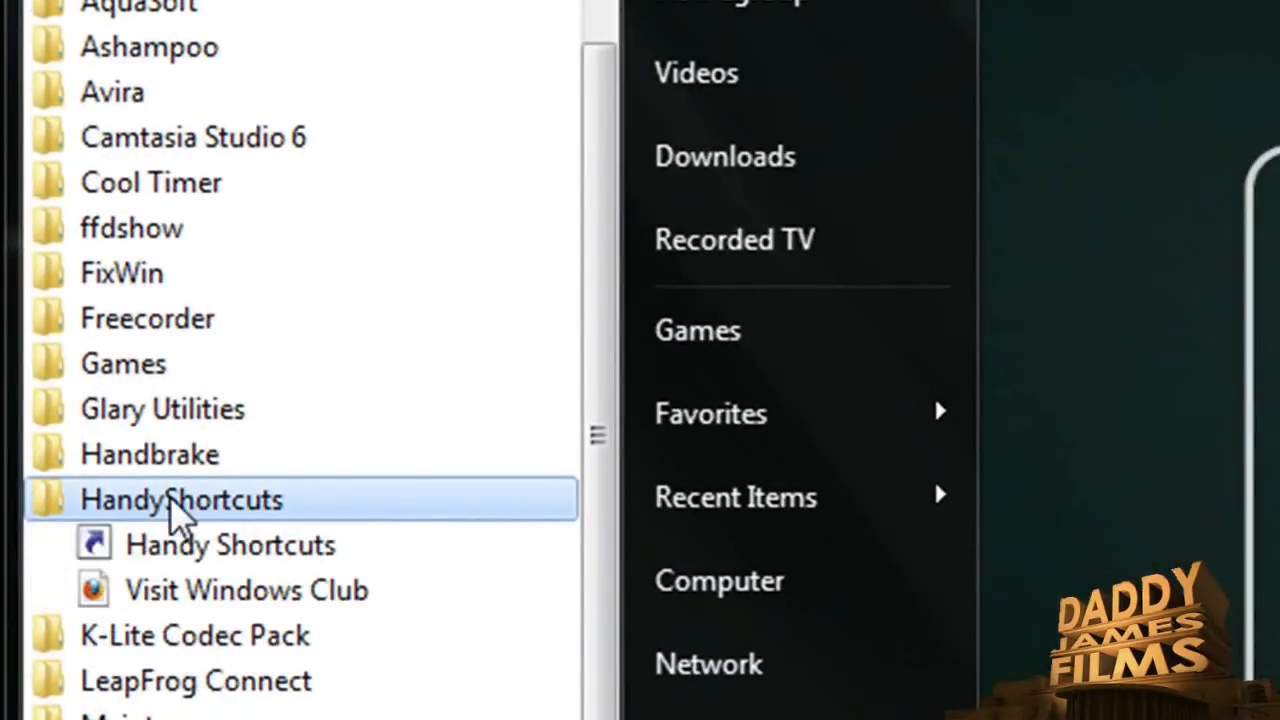
left_click(229, 544)
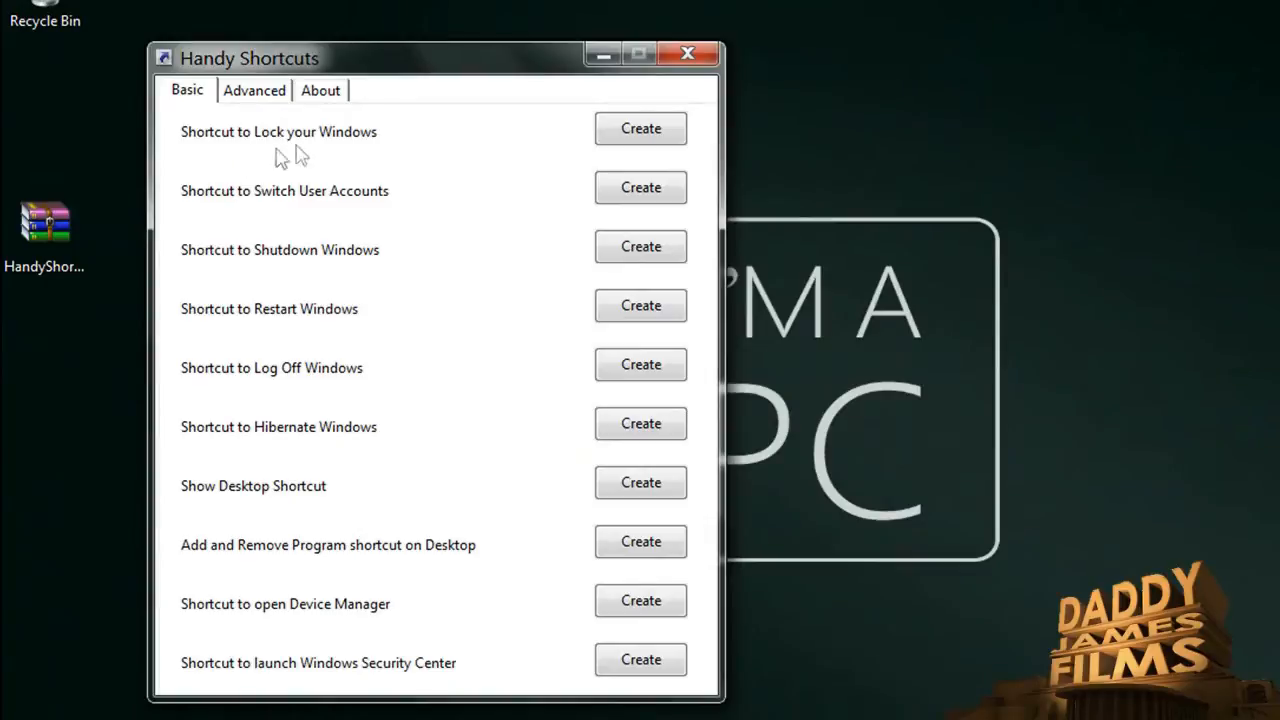
mouse_move(303, 208)
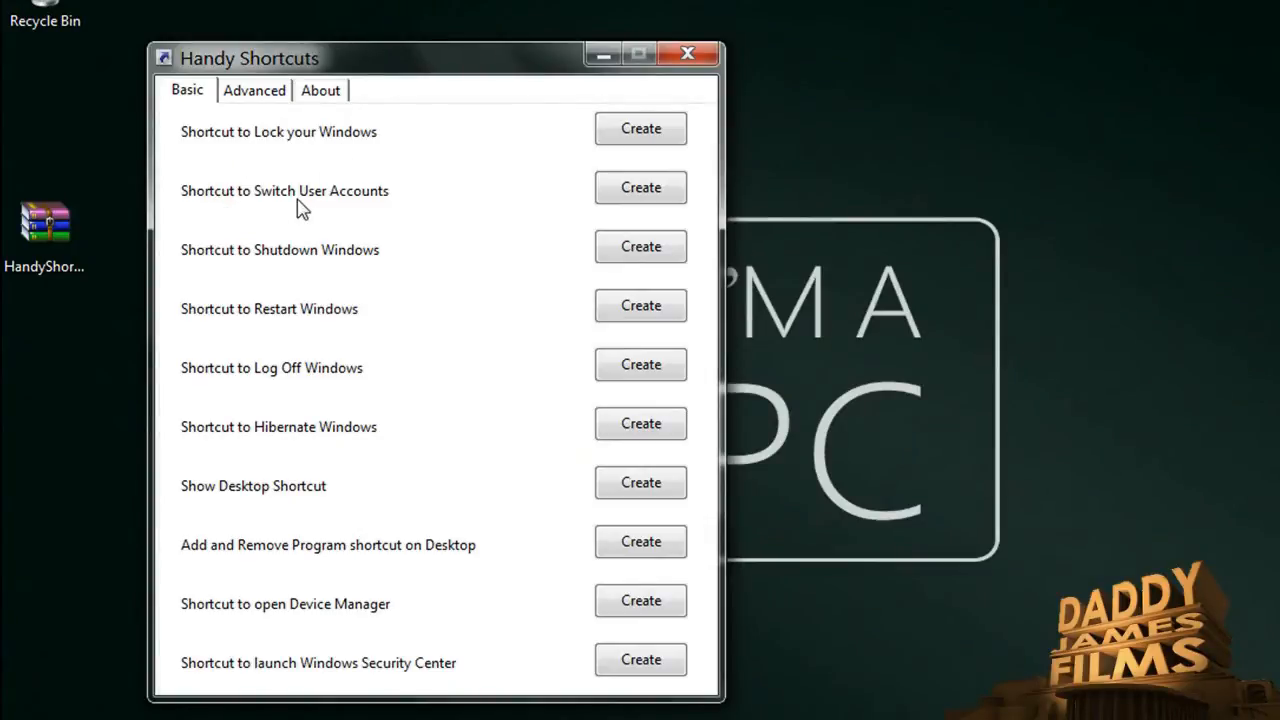
mouse_move(288, 273)
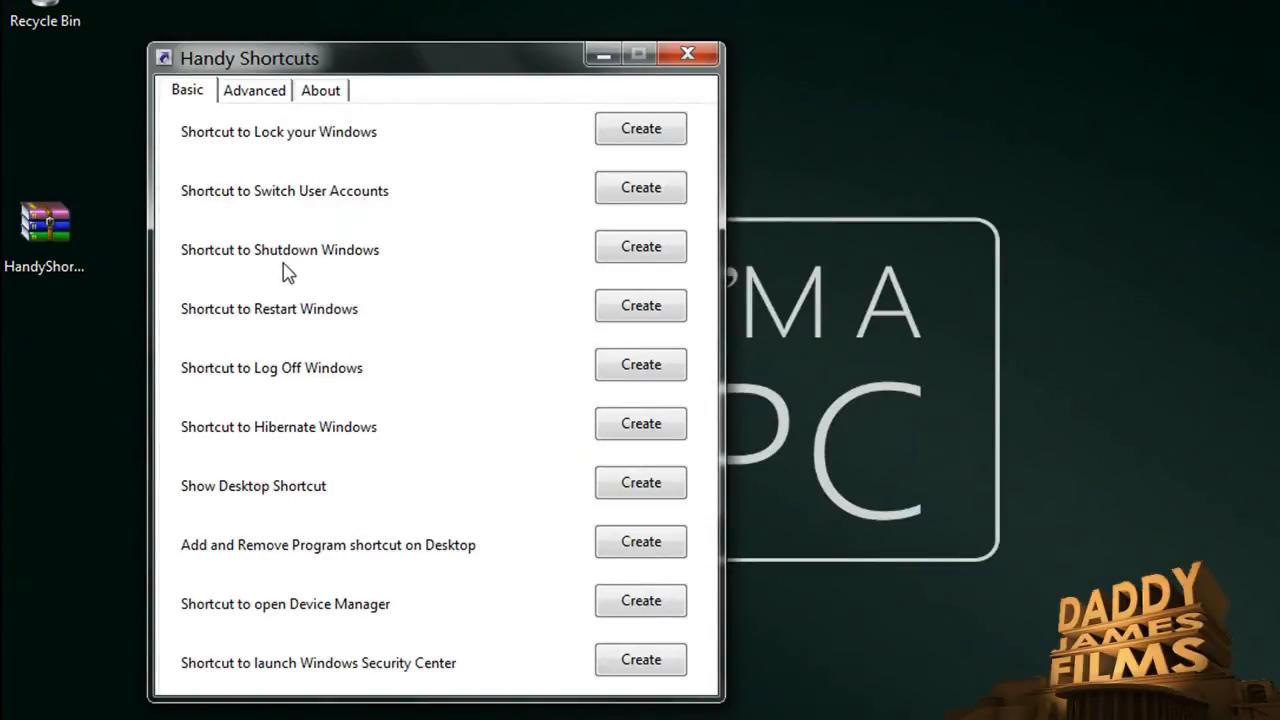
mouse_move(280, 412)
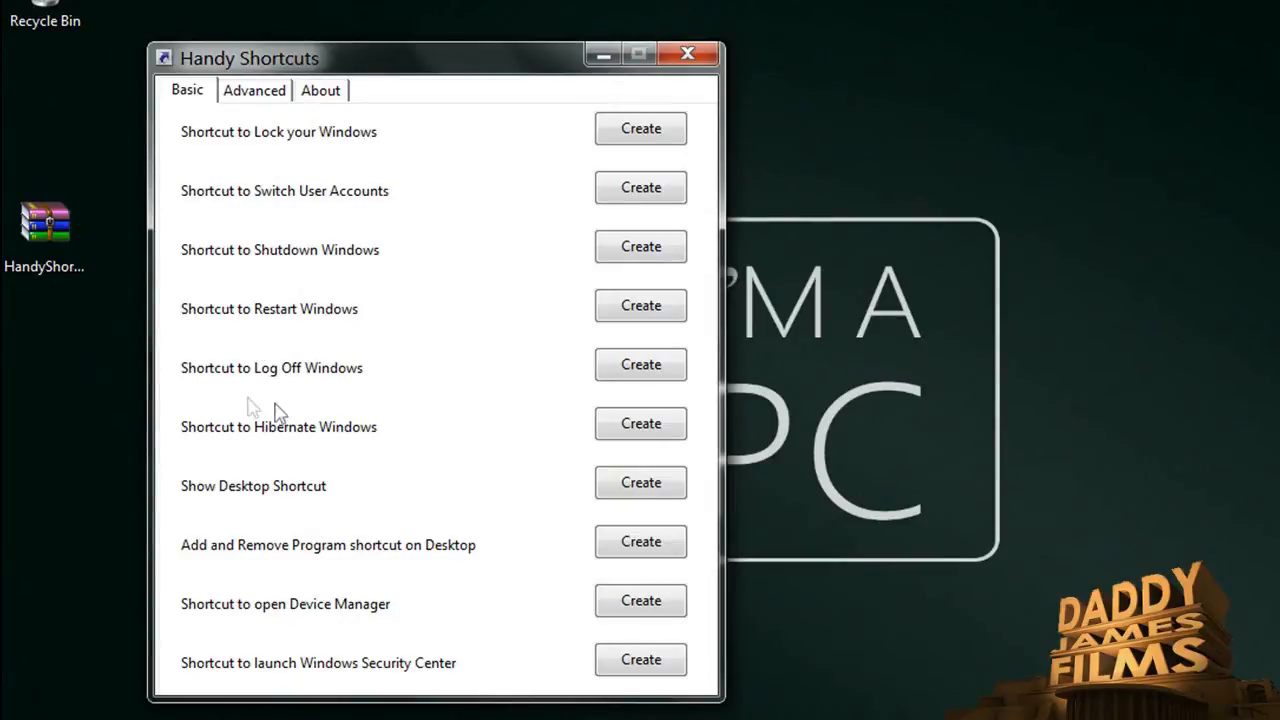
mouse_move(266, 522)
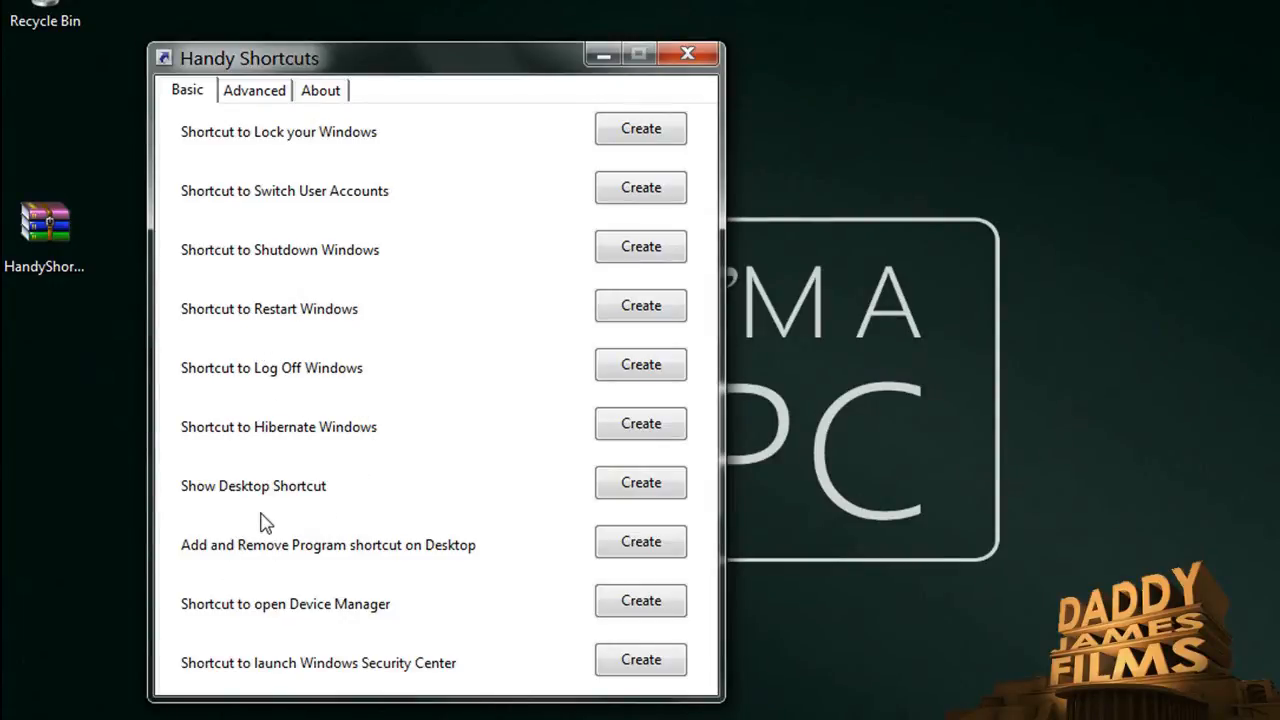
mouse_move(277, 573)
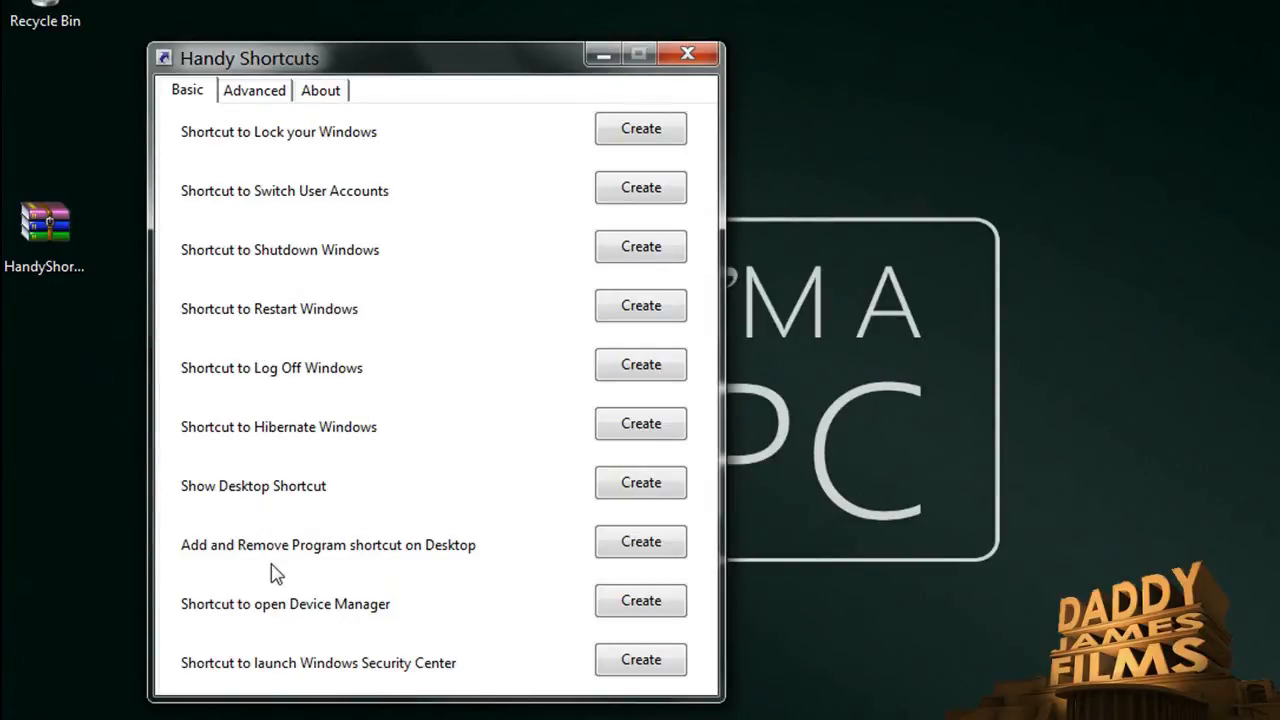
mouse_move(408, 578)
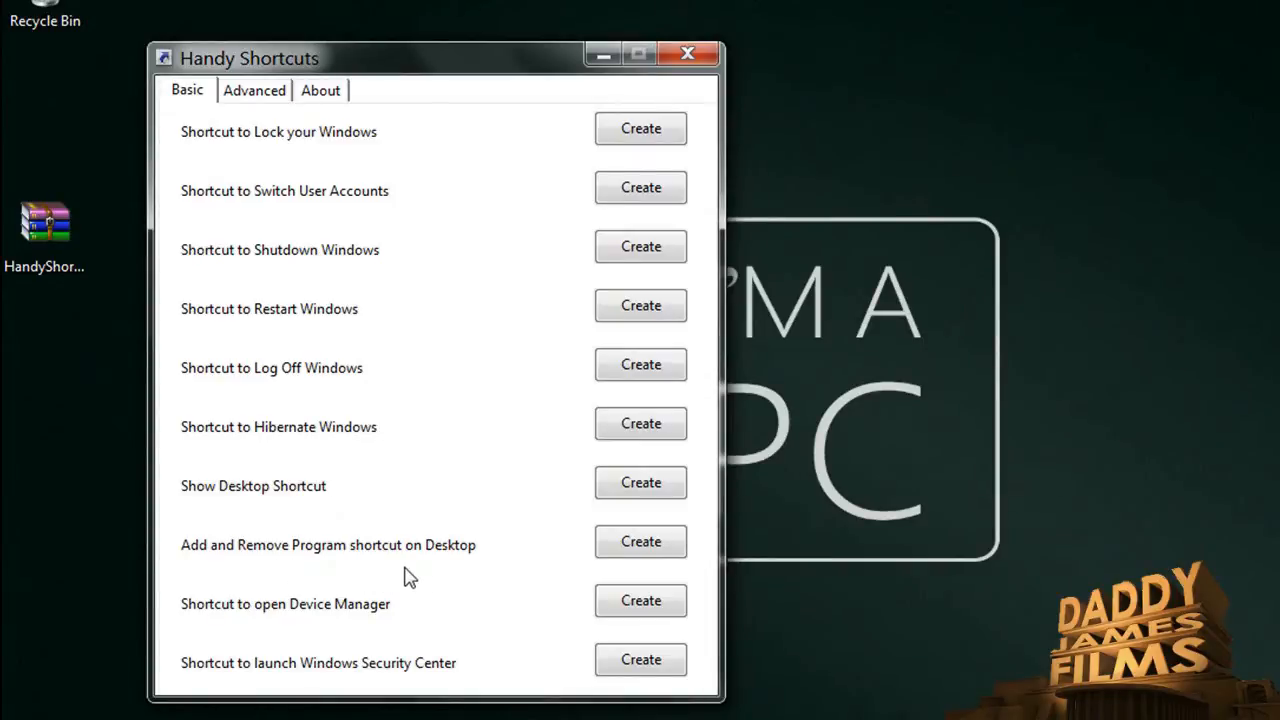
mouse_move(302, 632)
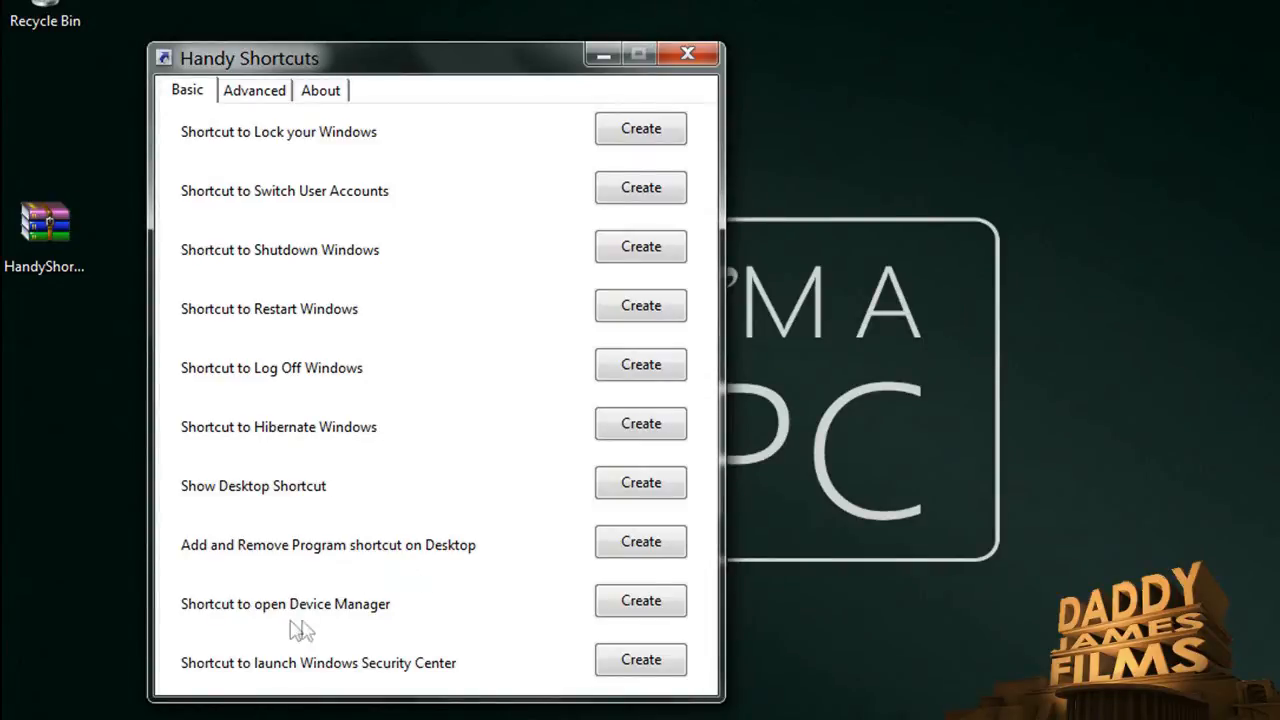
mouse_move(343, 657)
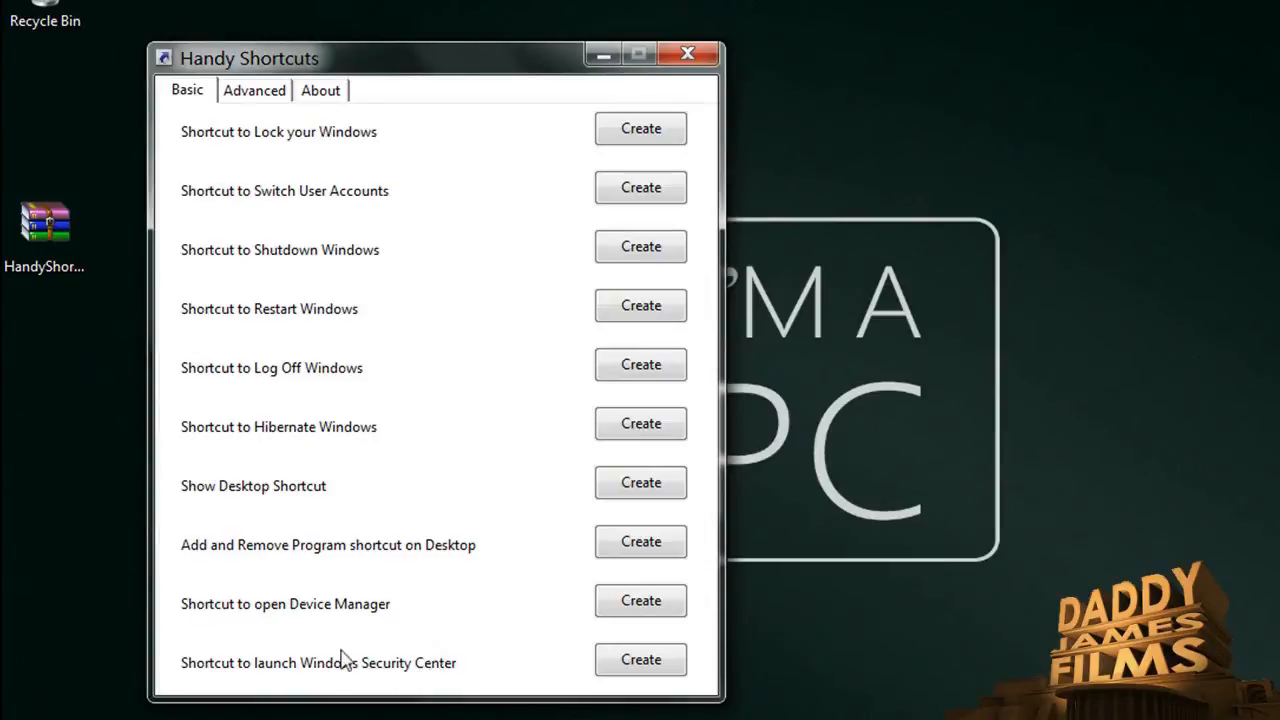
mouse_move(351, 640)
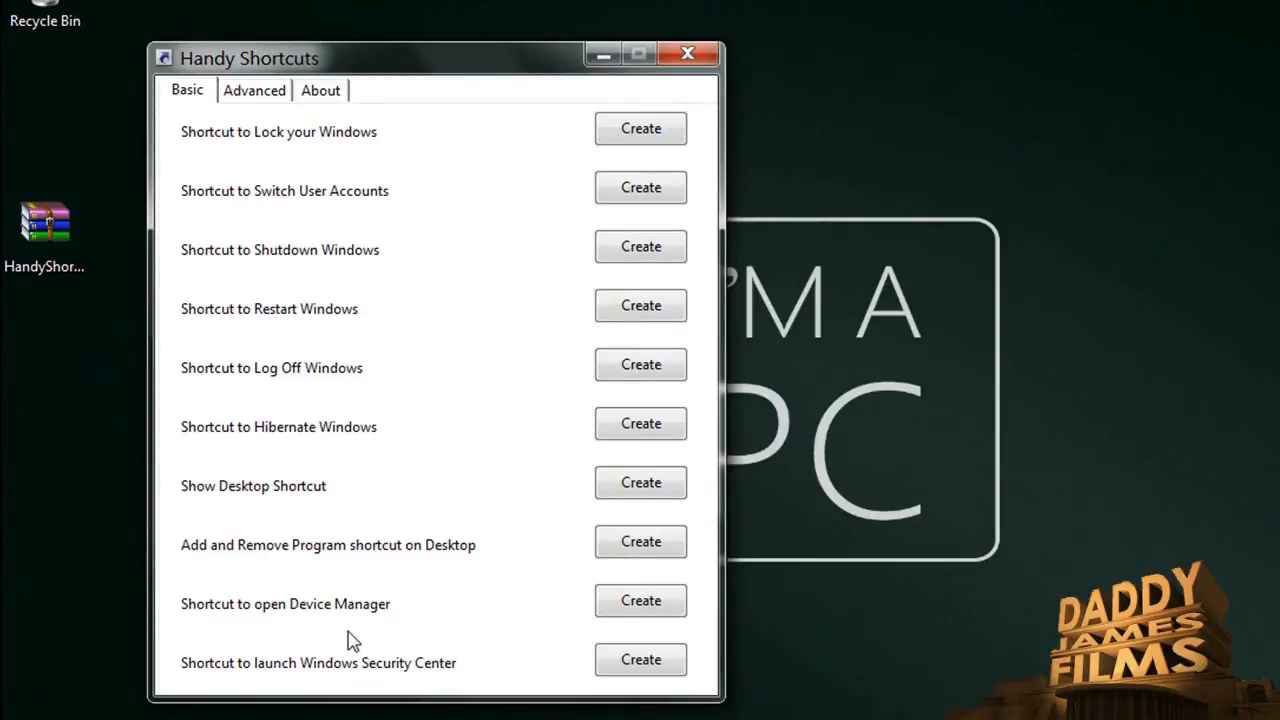
mouse_move(323, 690)
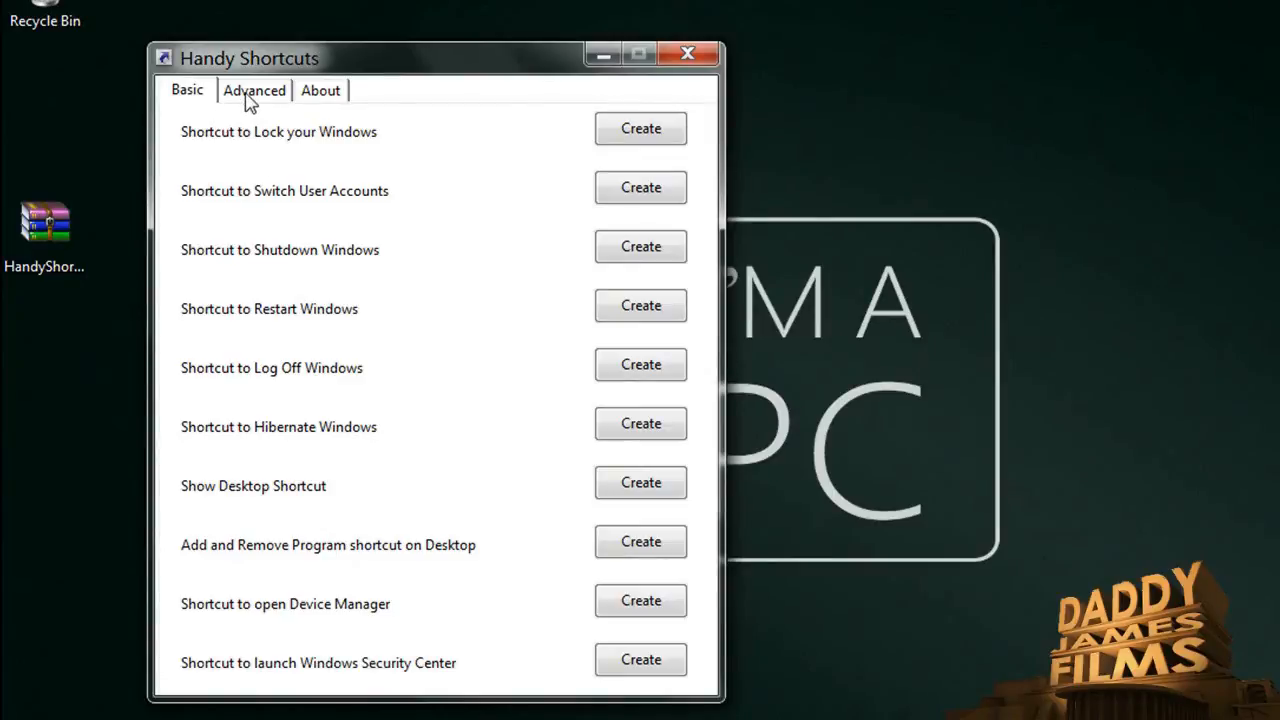
Switch Handy Shortcuts to the Advanced tab to list Windows DVD Maker and firewall shortcuts.
left_click(254, 90)
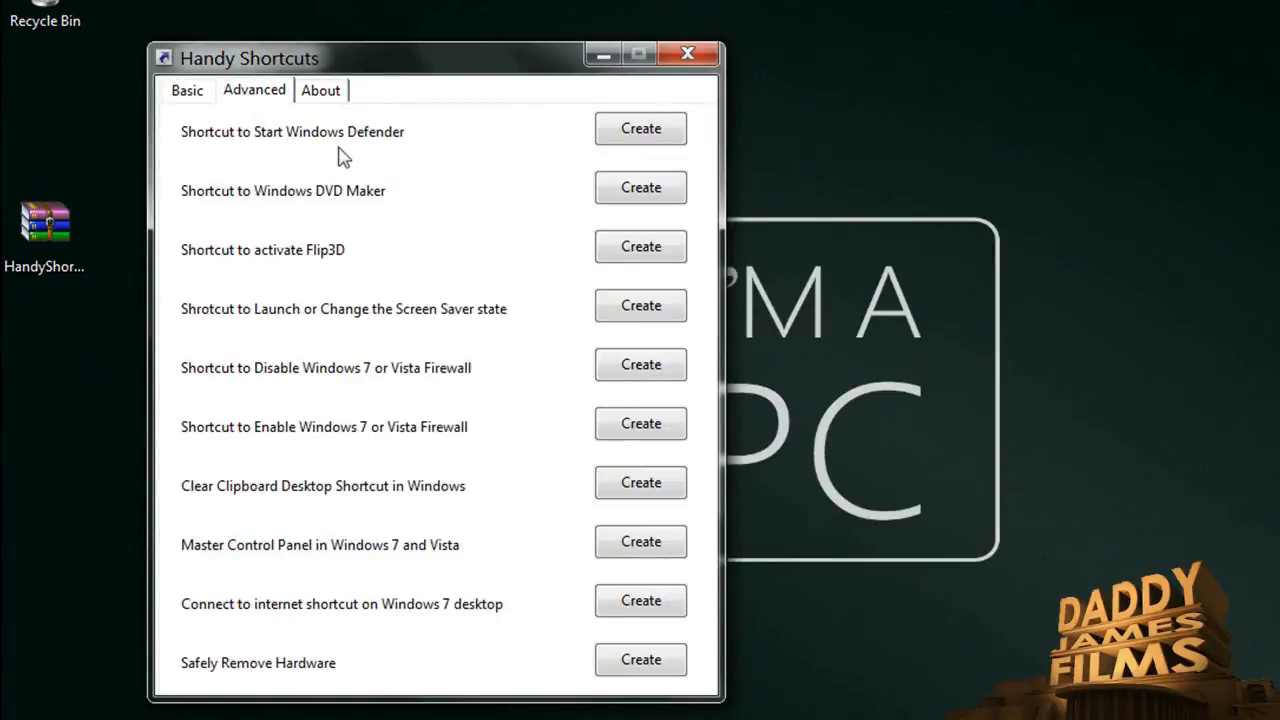
mouse_move(355, 207)
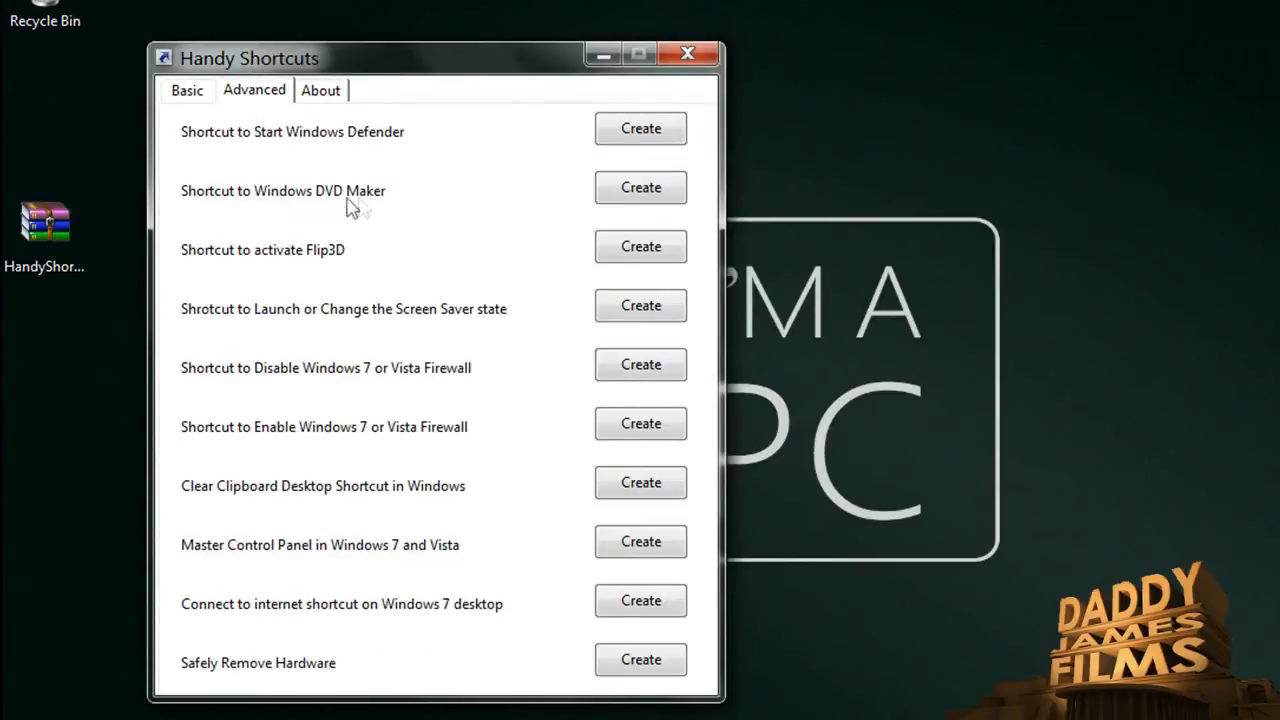
mouse_move(282, 275)
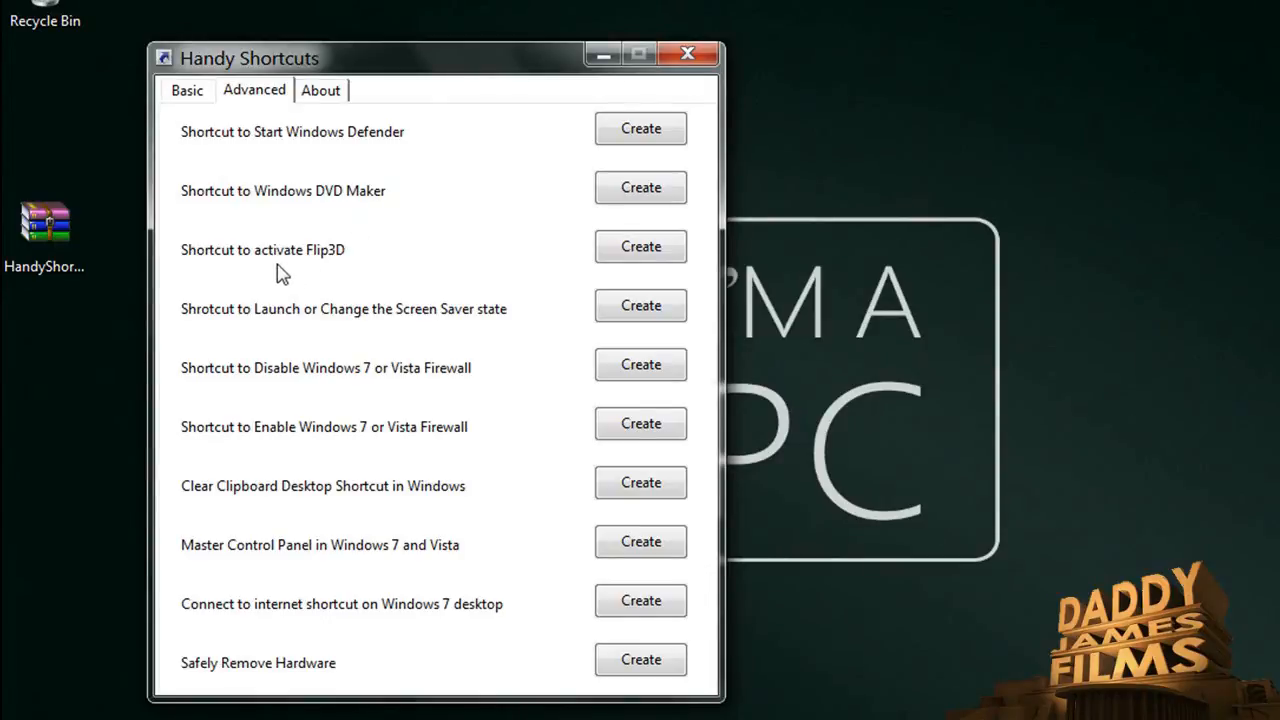
mouse_move(364, 270)
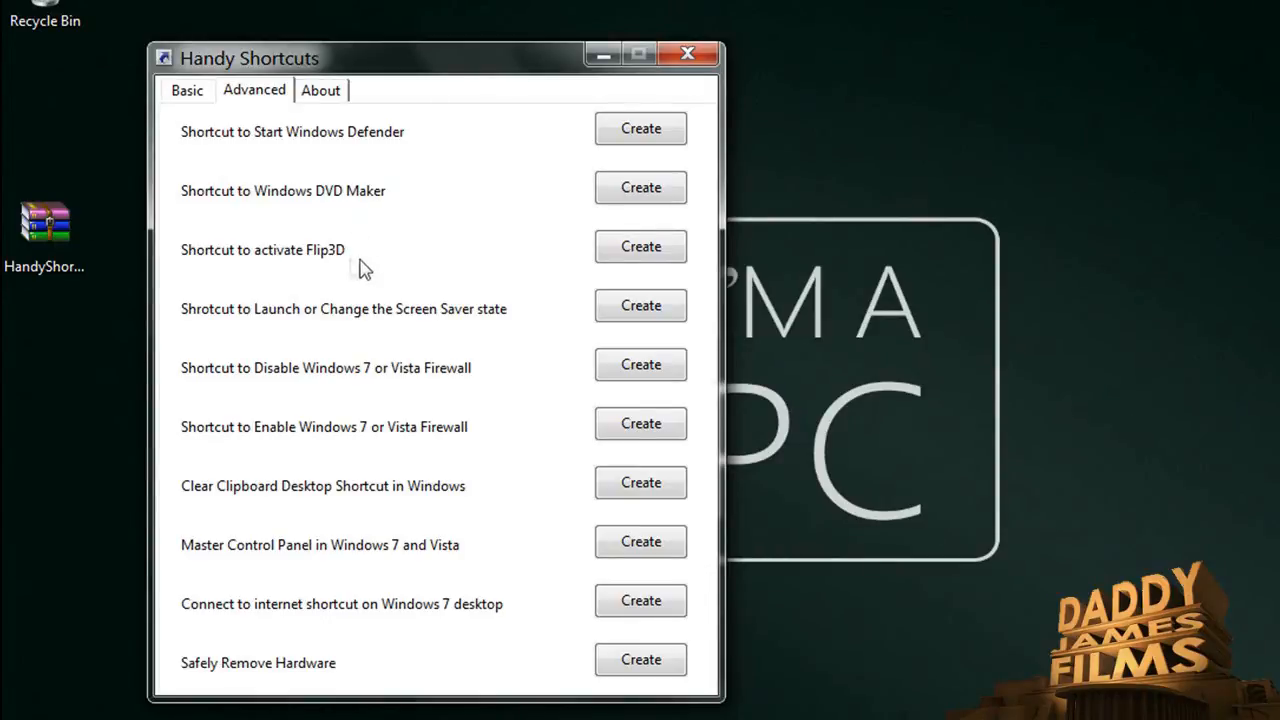
mouse_move(320, 265)
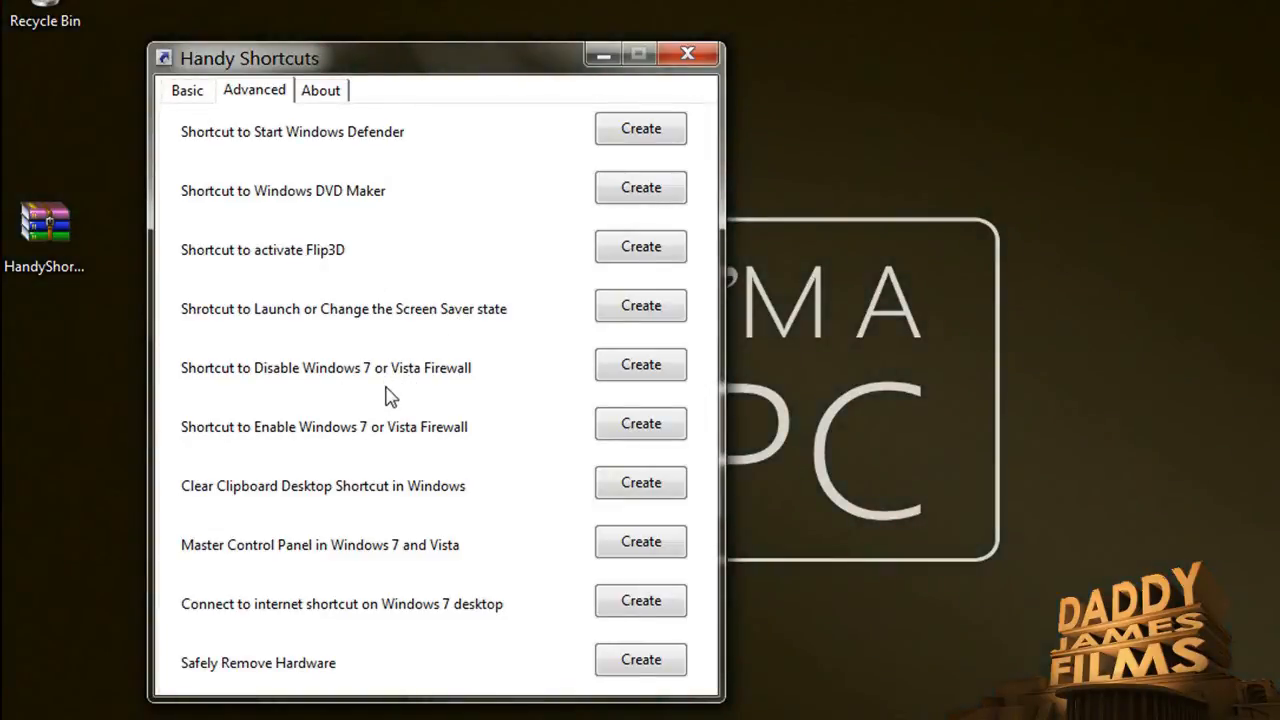
mouse_move(355, 390)
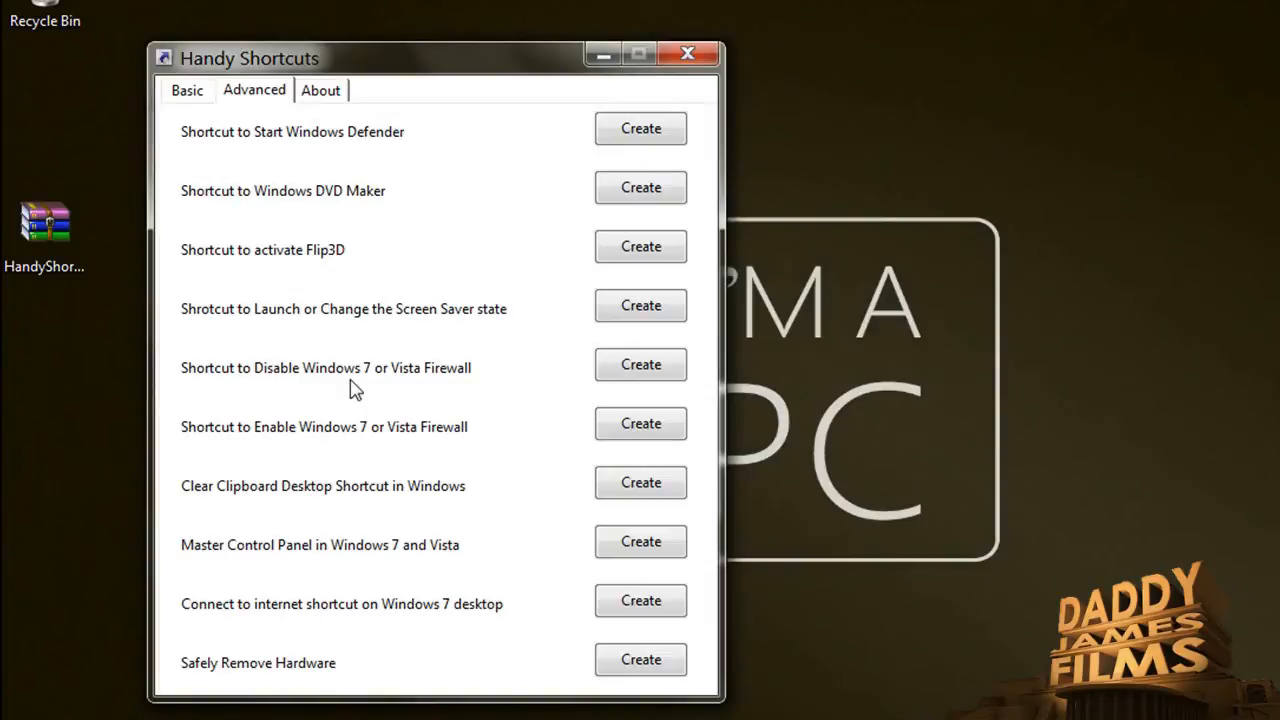
mouse_move(418, 462)
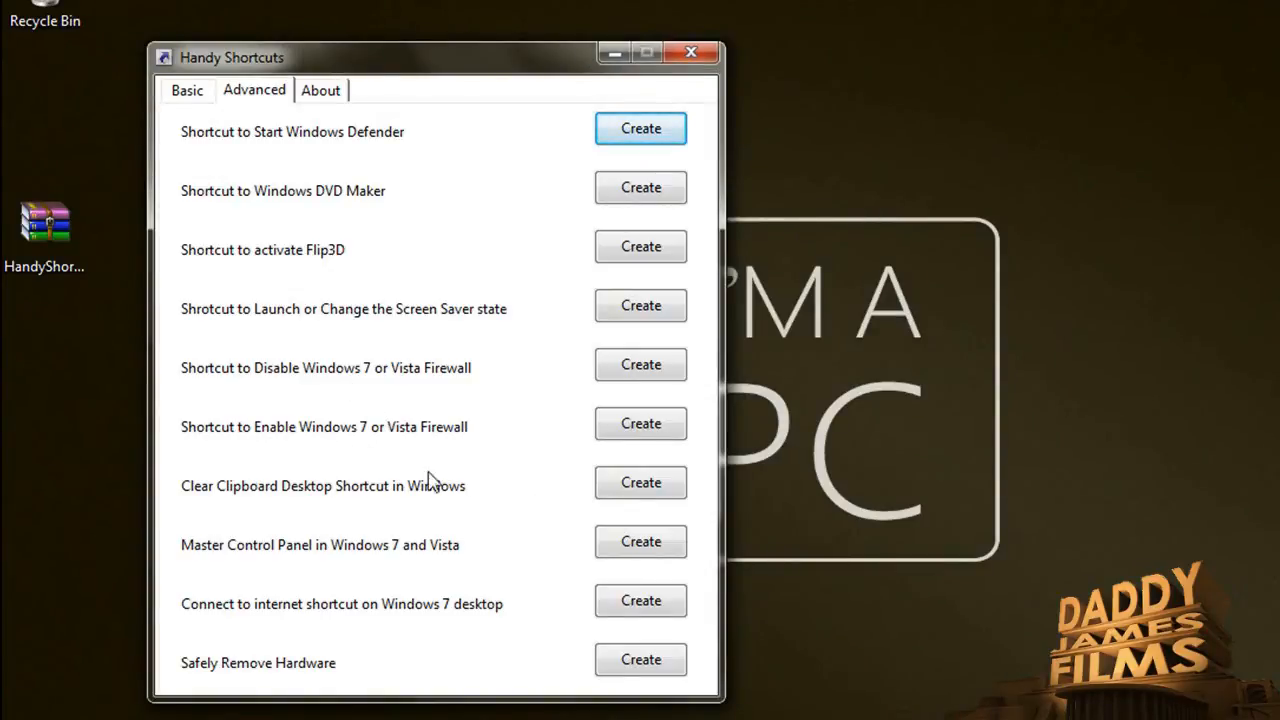
mouse_move(207, 503)
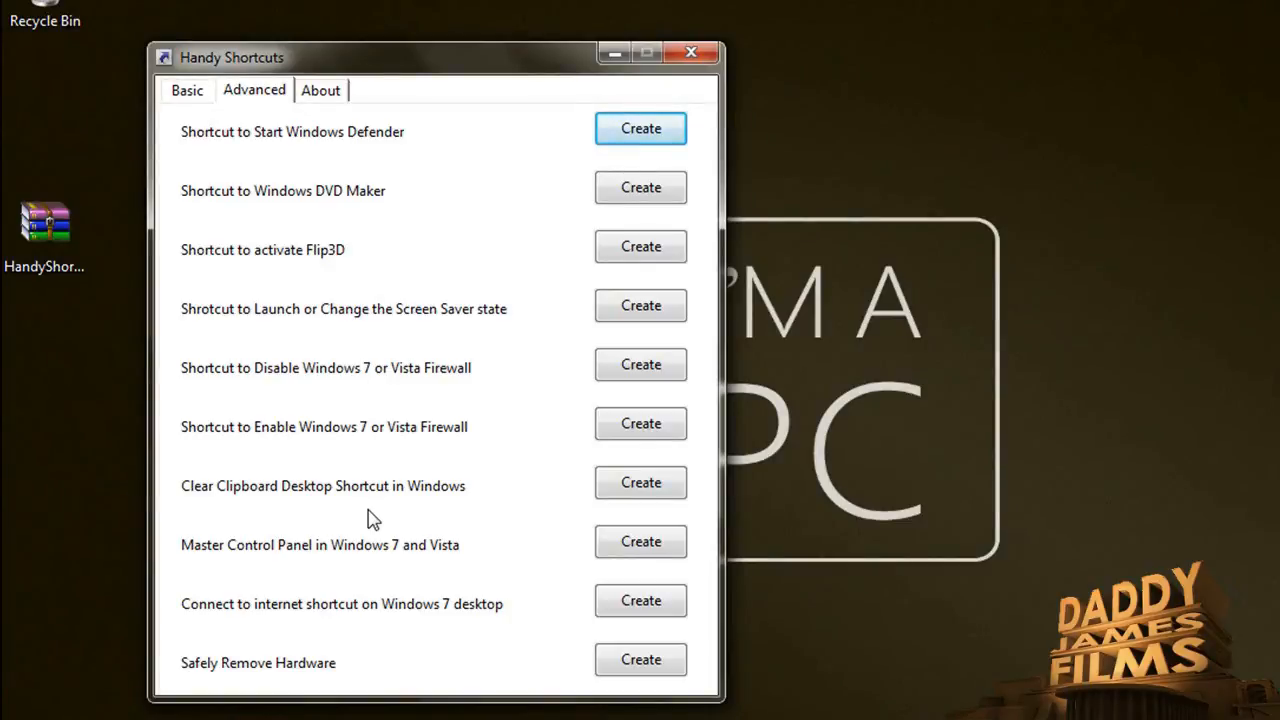
mouse_move(510, 603)
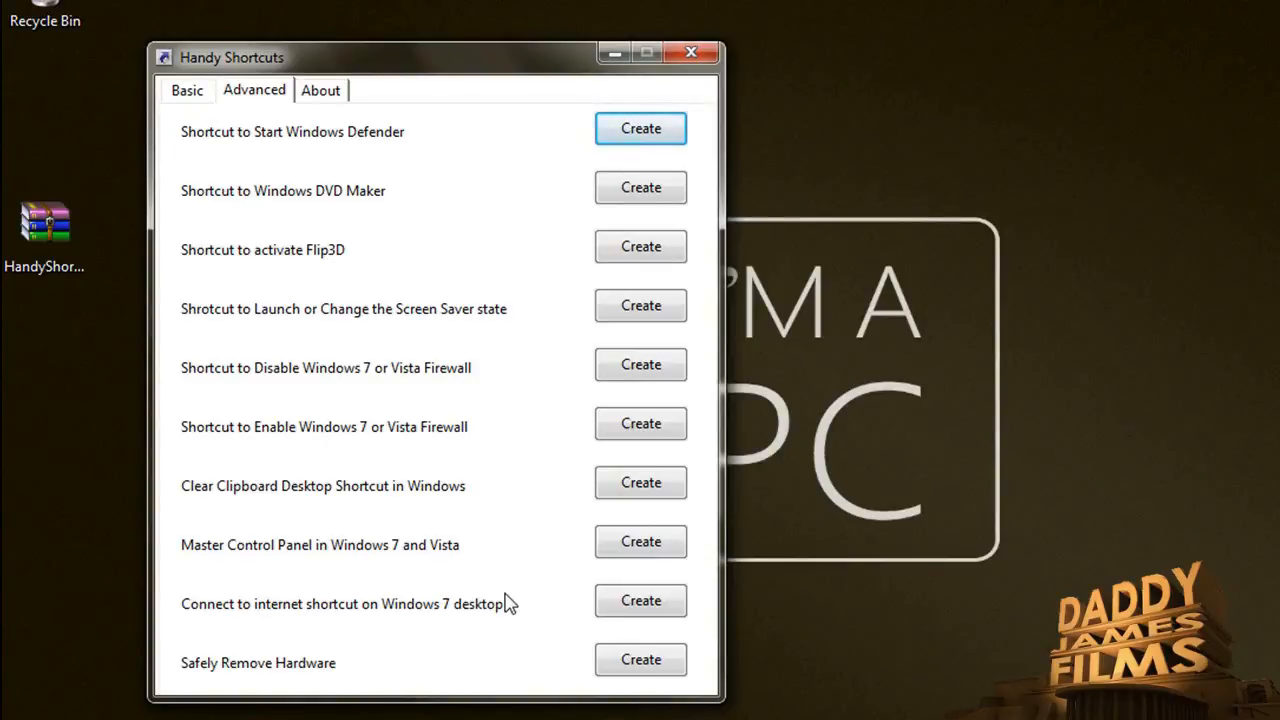
mouse_move(463, 668)
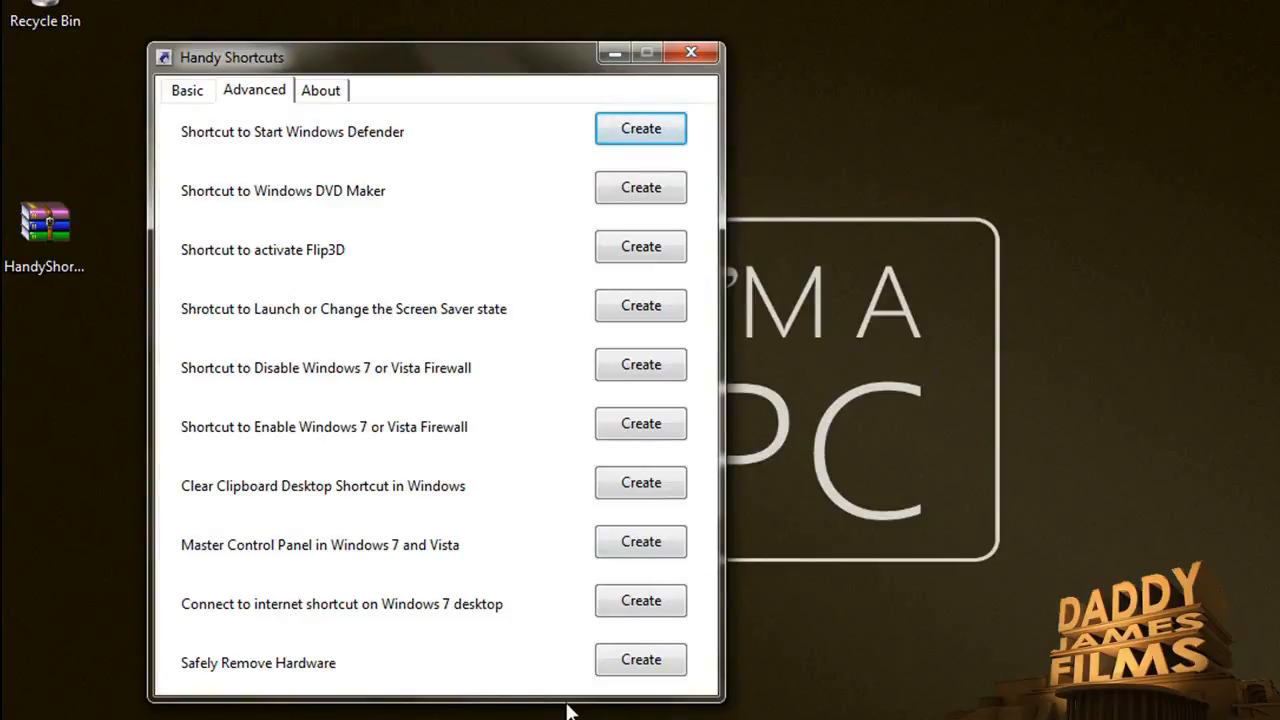
mouse_move(705, 675)
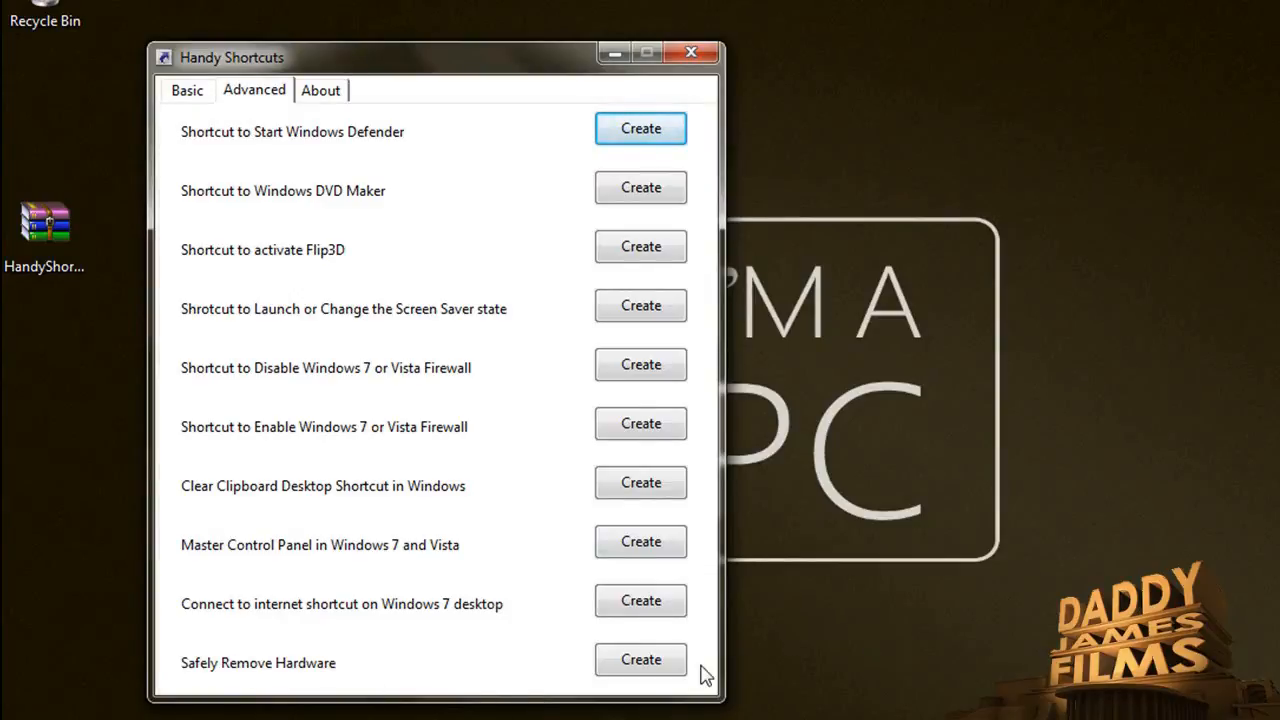